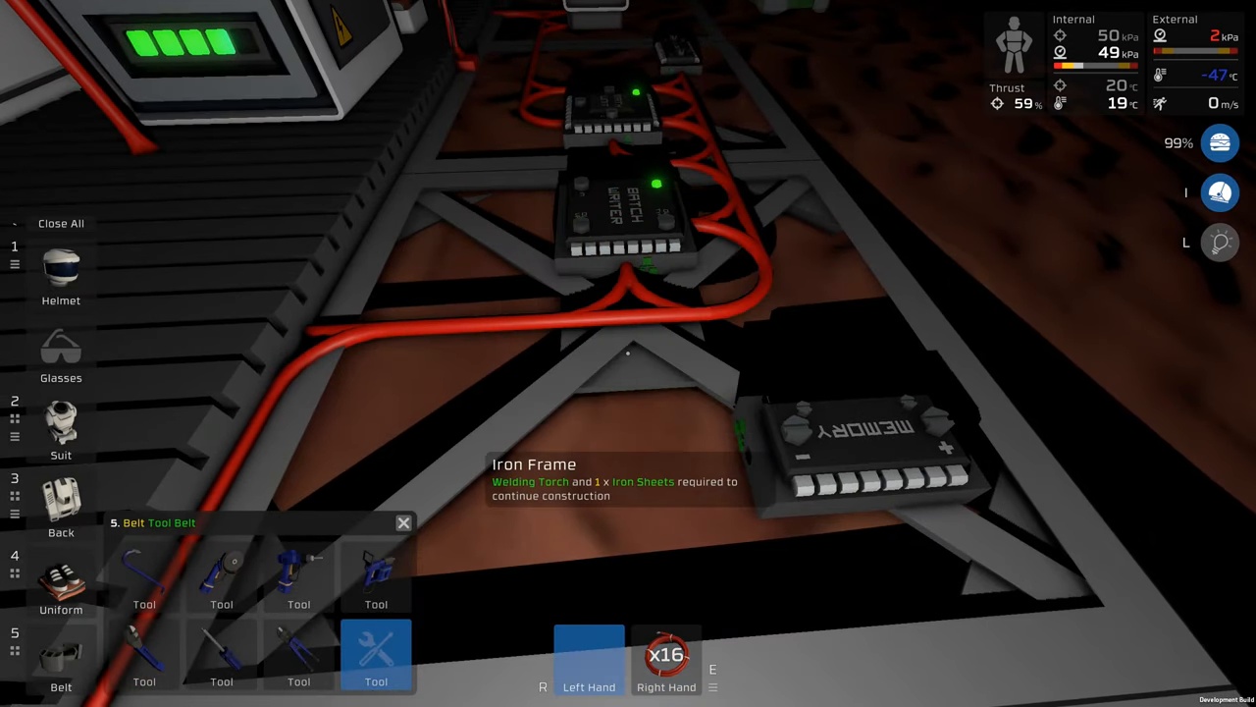
Lay a straight red cable piece on the frame beside the memory chip
left_click(299, 655)
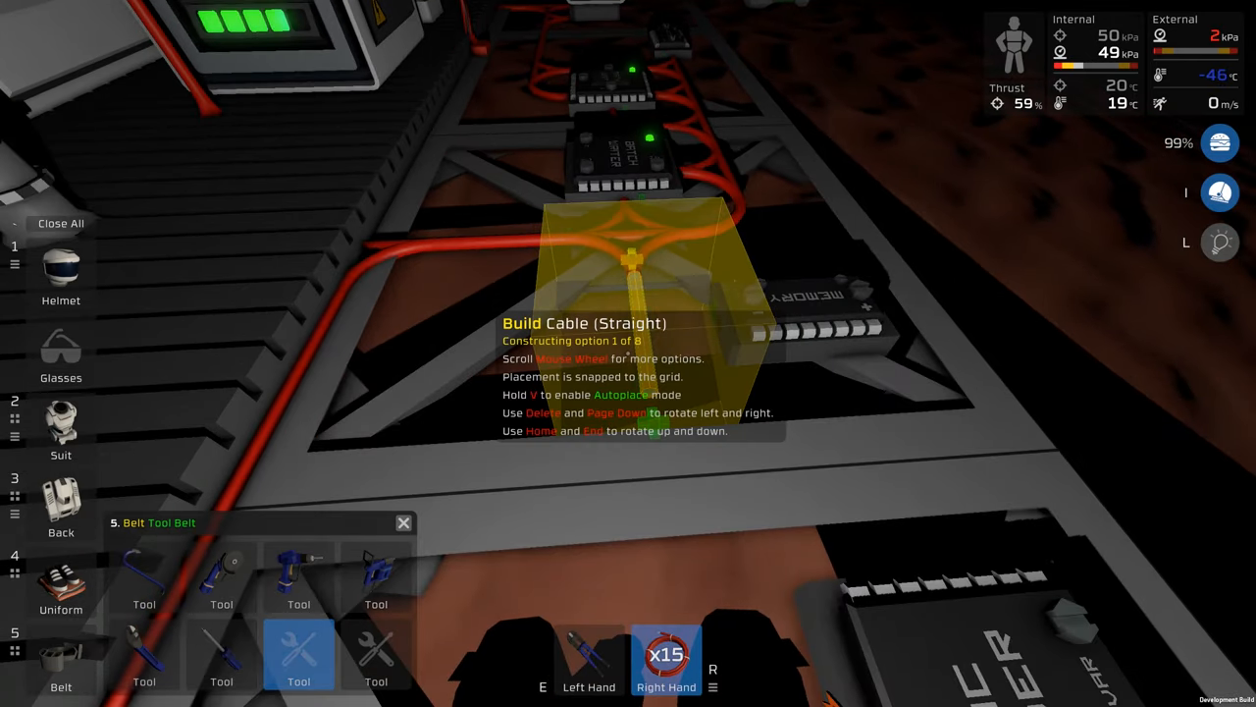
left_click(638, 285)
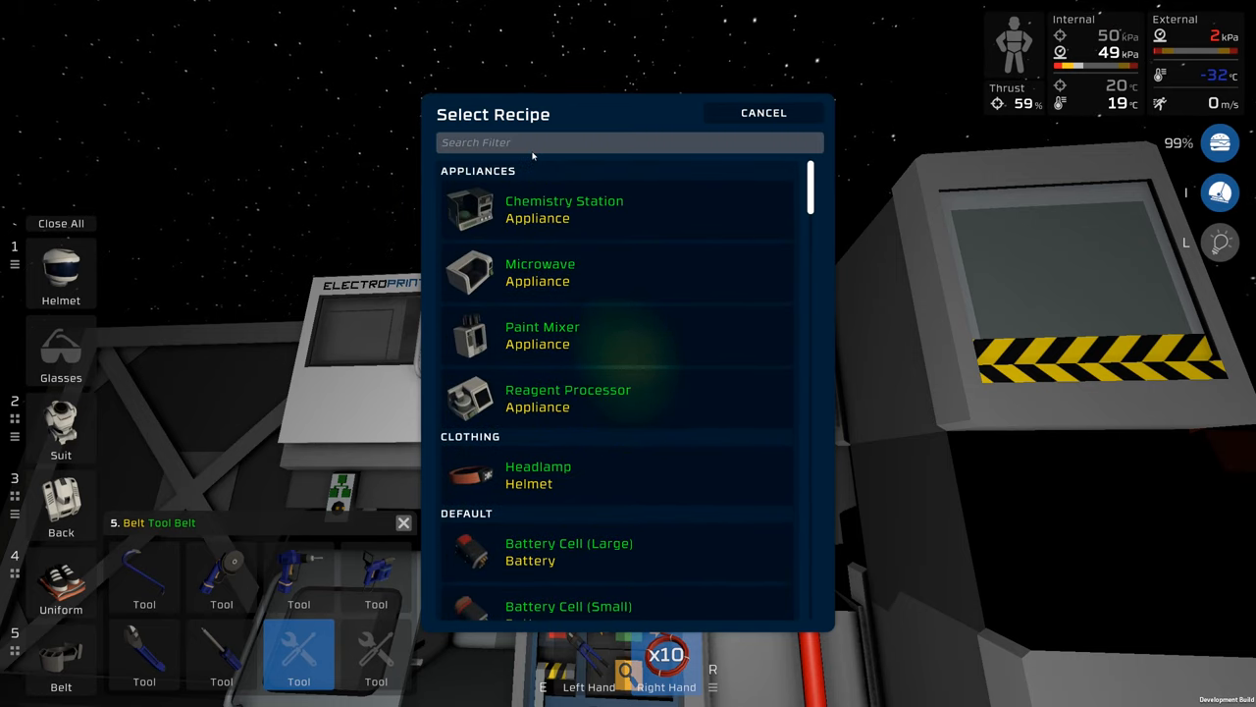
At the Electroprinter, pick Kit (Sensors) via 'sensor' filter, then a logic kit via 'logic'
type("sensor")
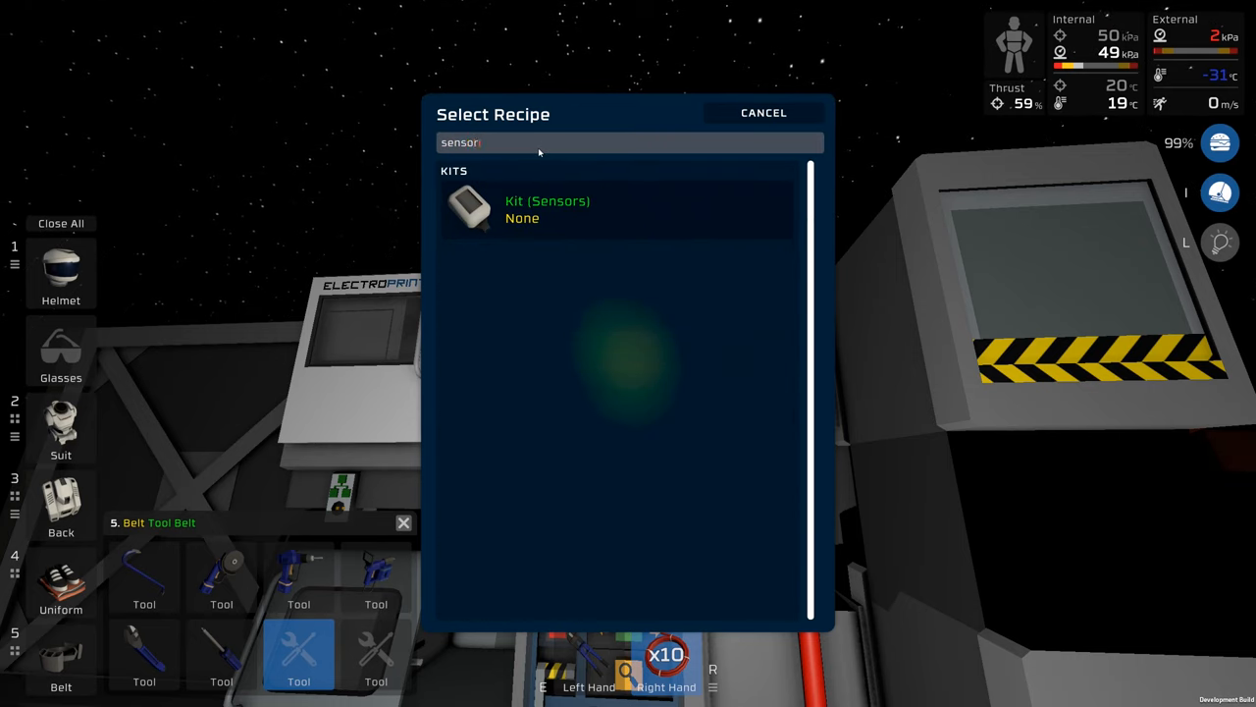
left_click(547, 209)
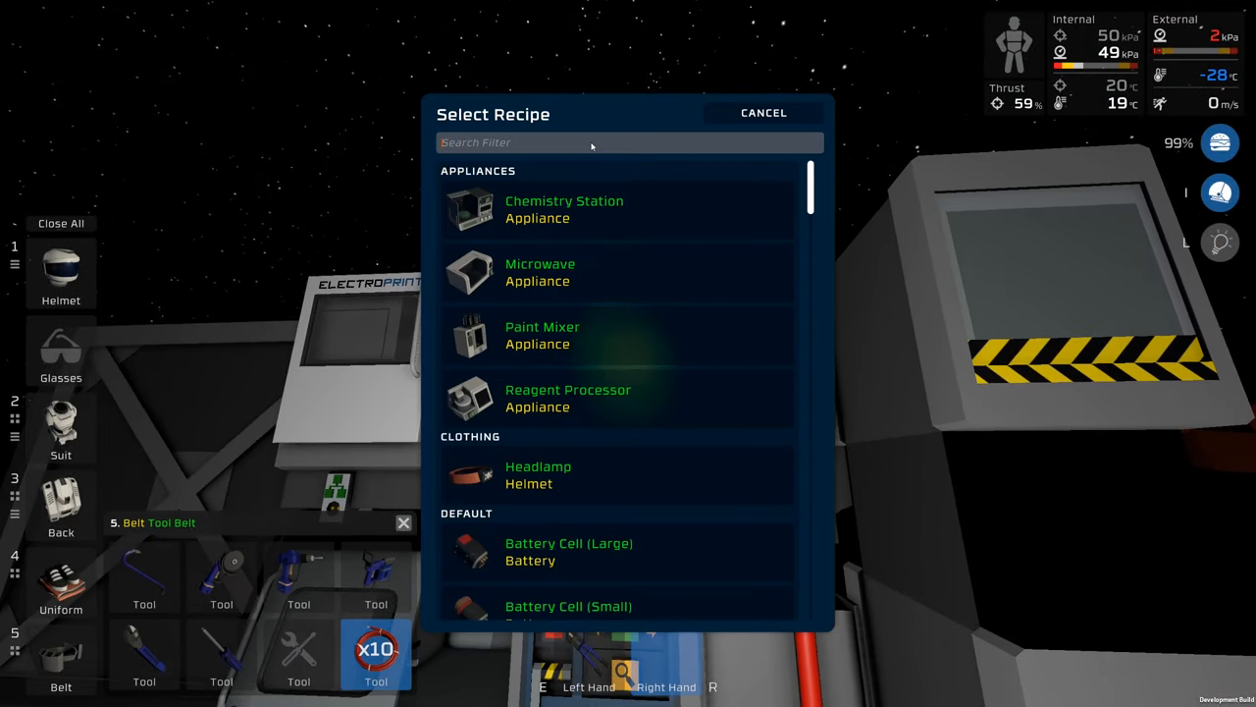
type("leg")
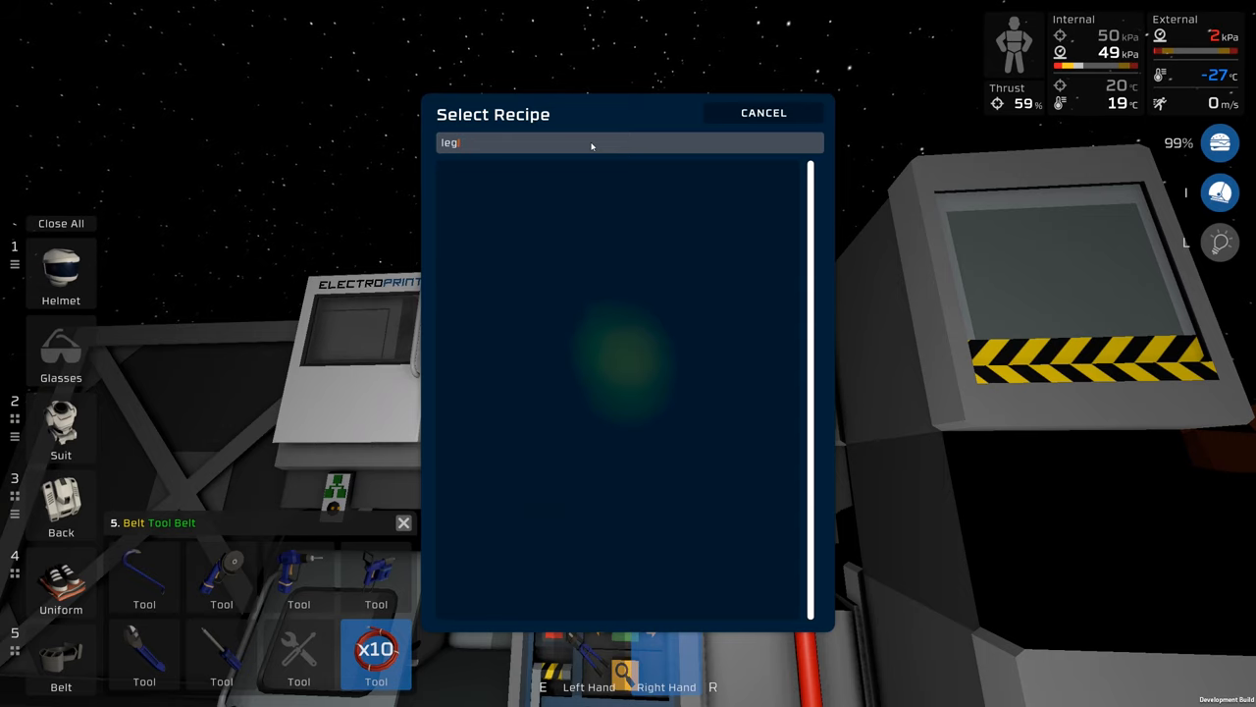
type("logic")
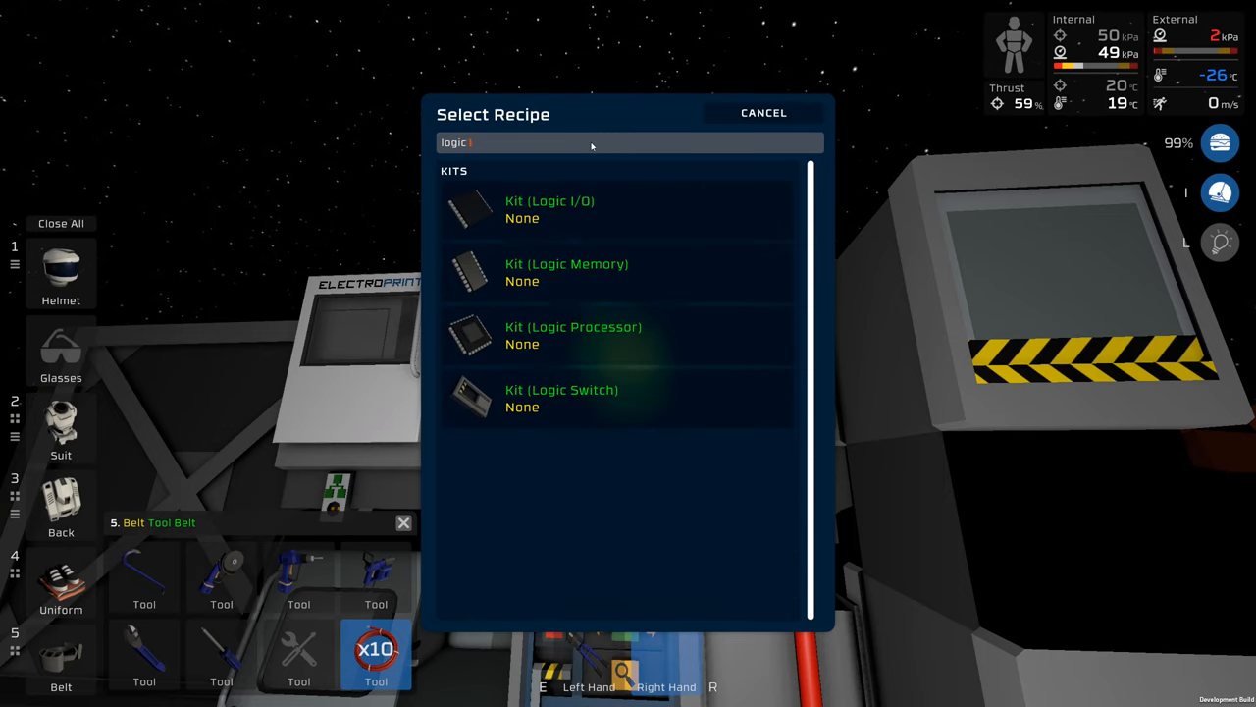
left_click(764, 112)
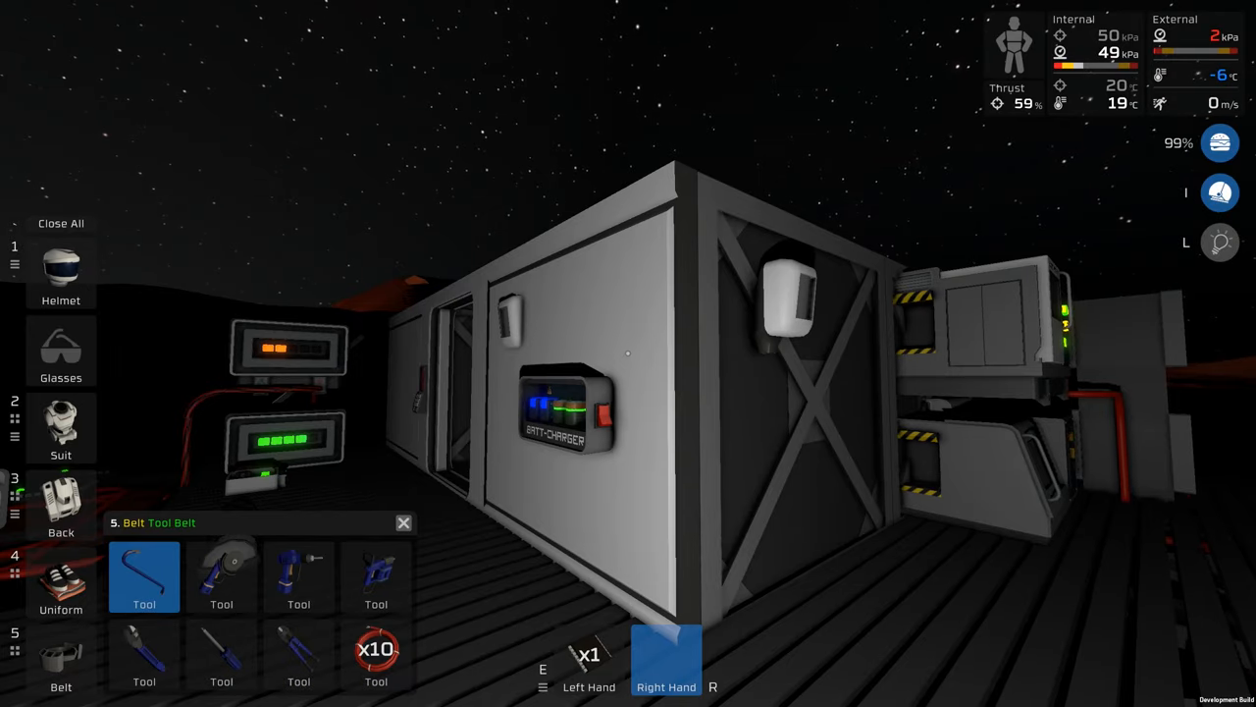
Mount the logic reader below the Batt-Charger and ready cable to wire it
left_click(221, 576)
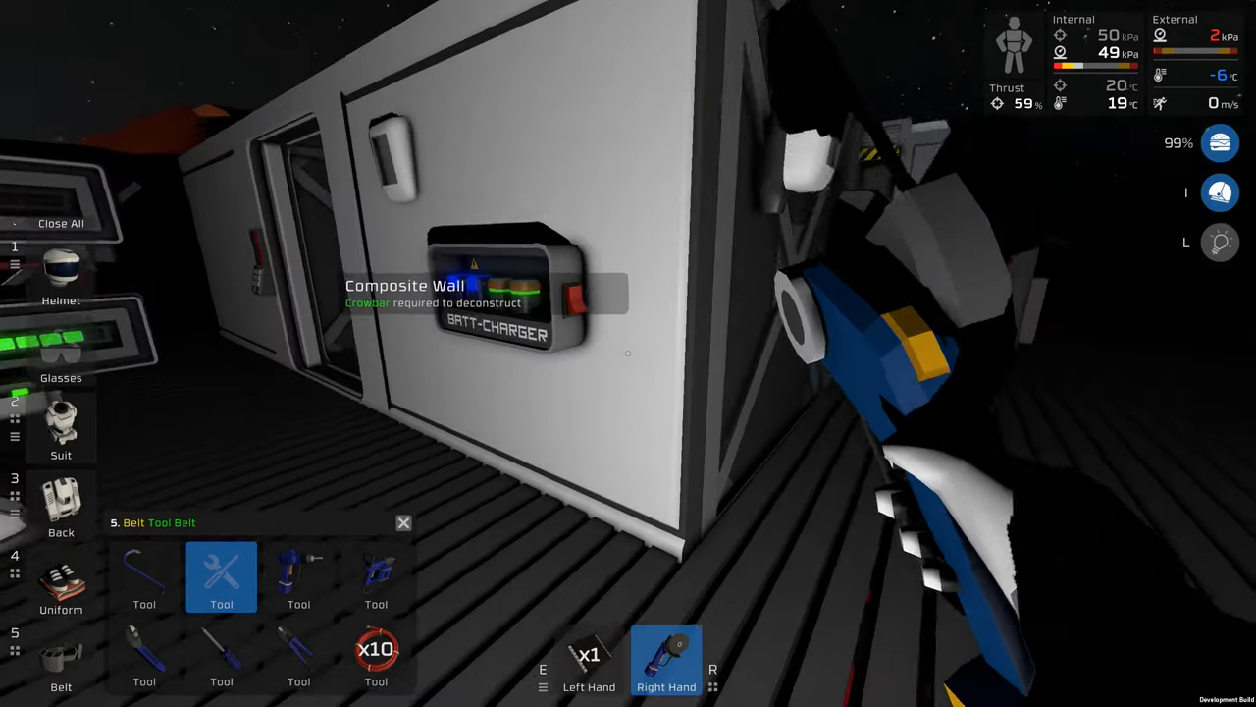
left_click(145, 576)
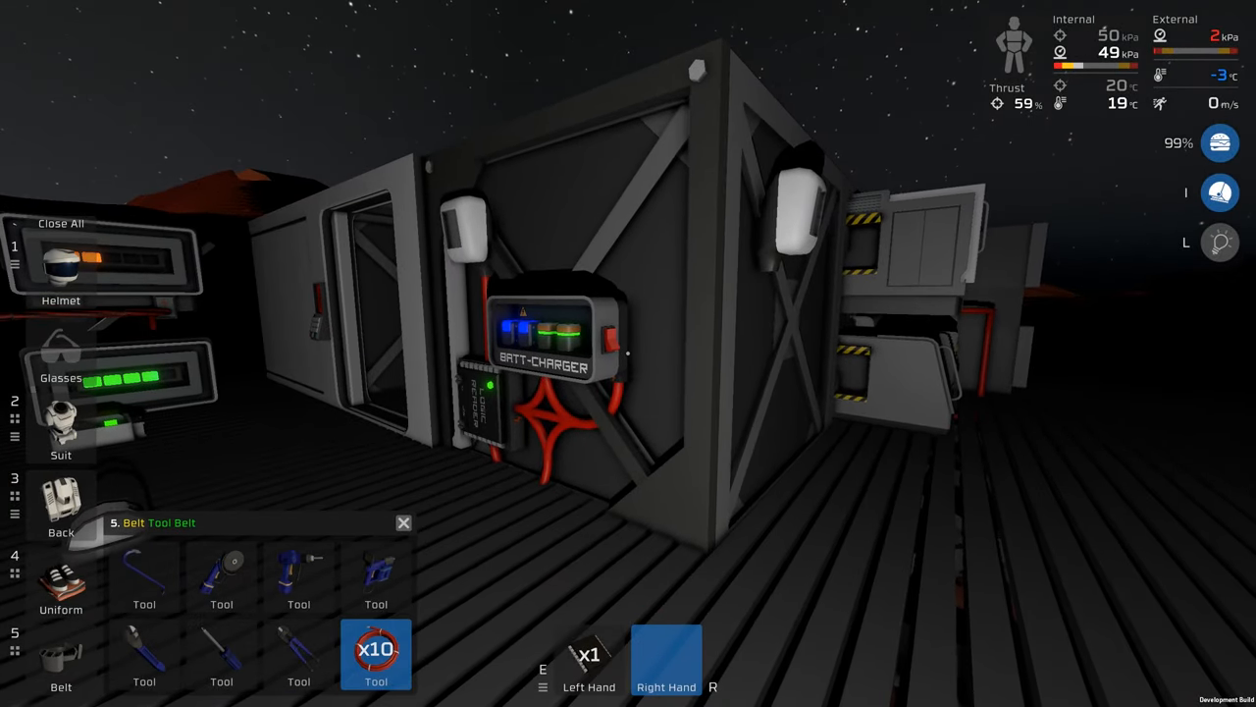
left_click(376, 655)
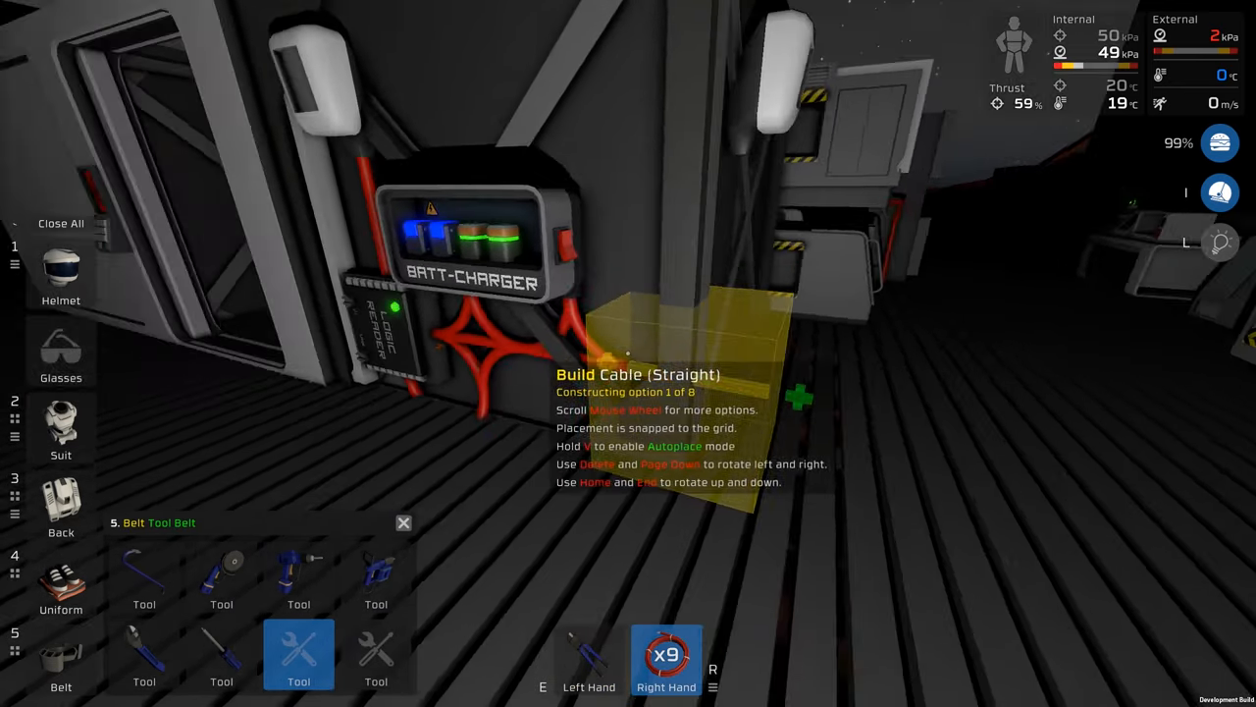
scroll("down", 3)
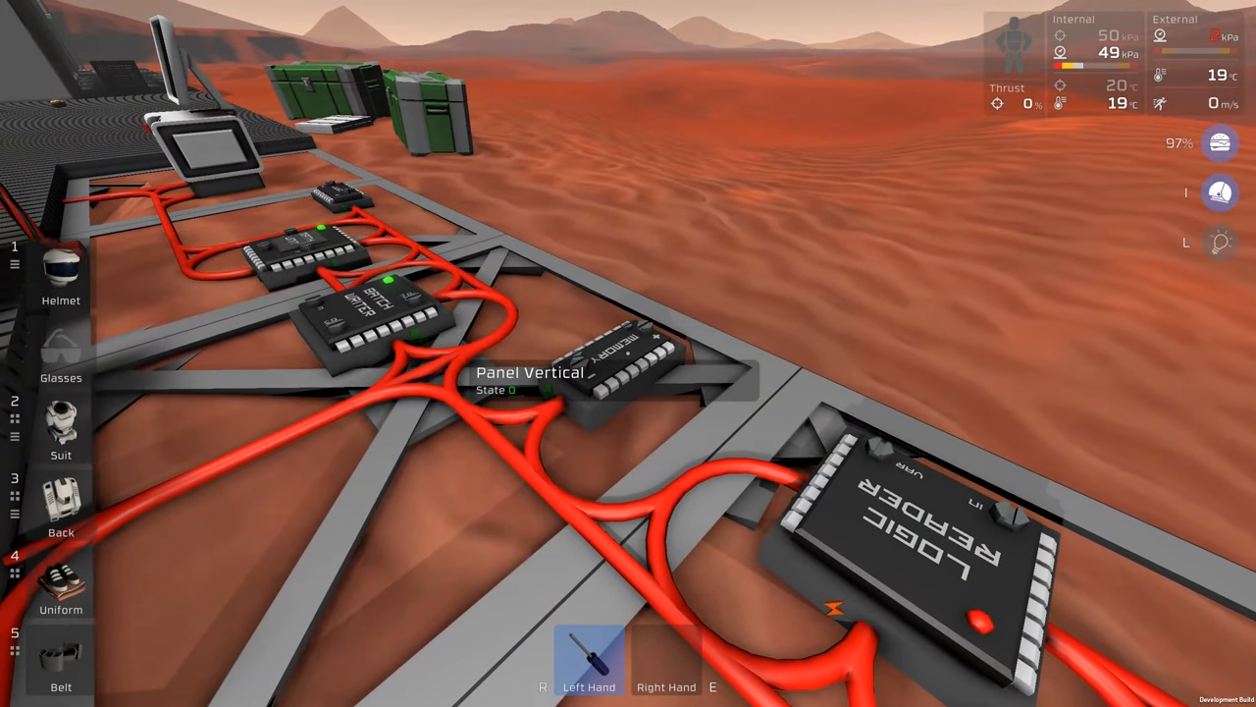
mouse_move(628, 353)
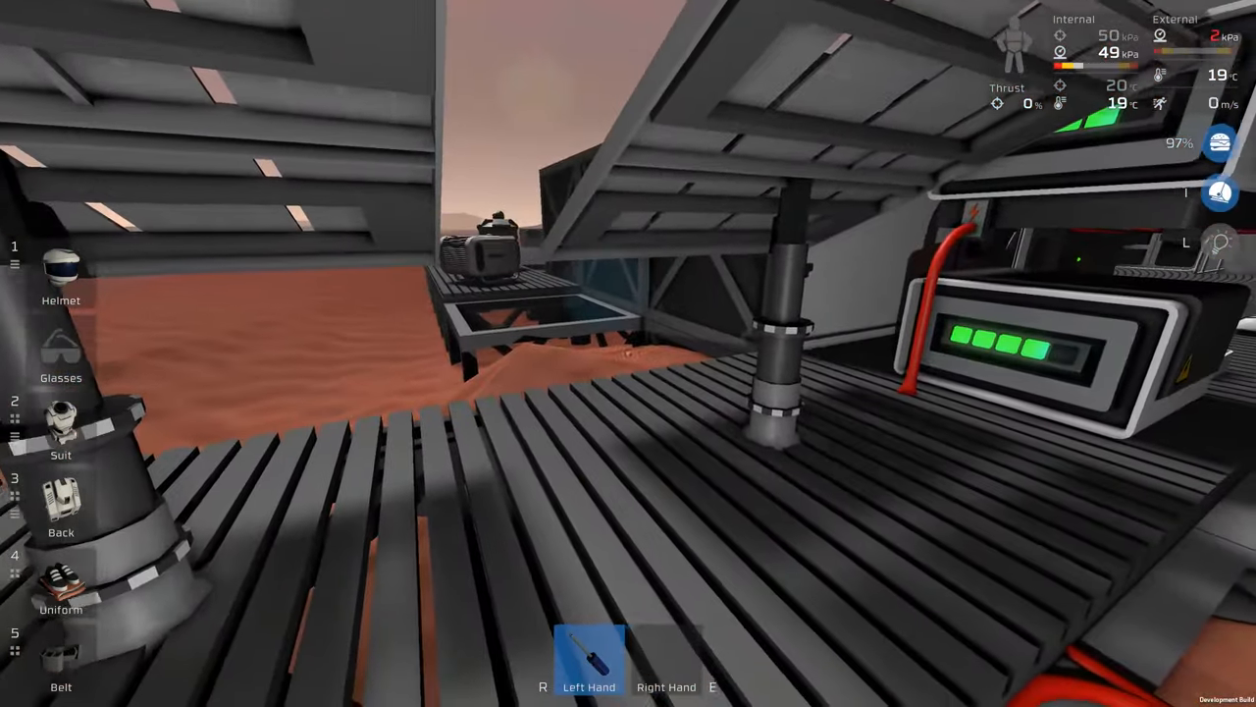
mouse_move(628, 354)
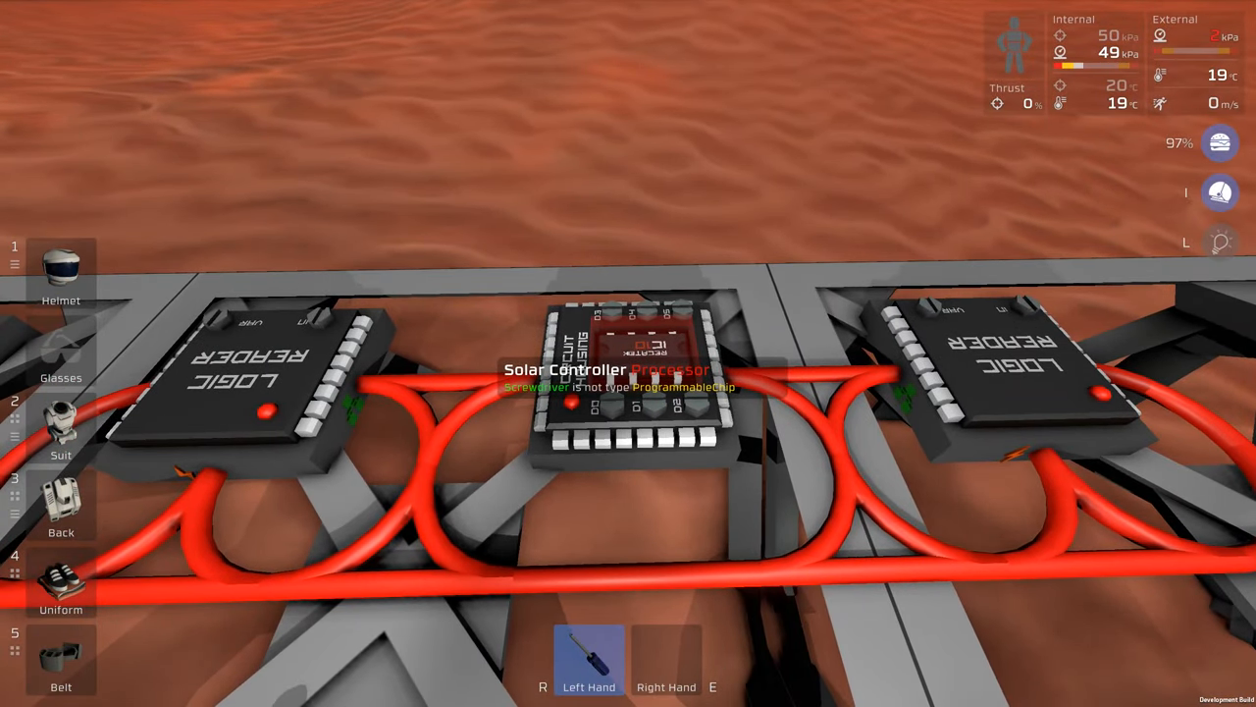
mouse_move(628, 354)
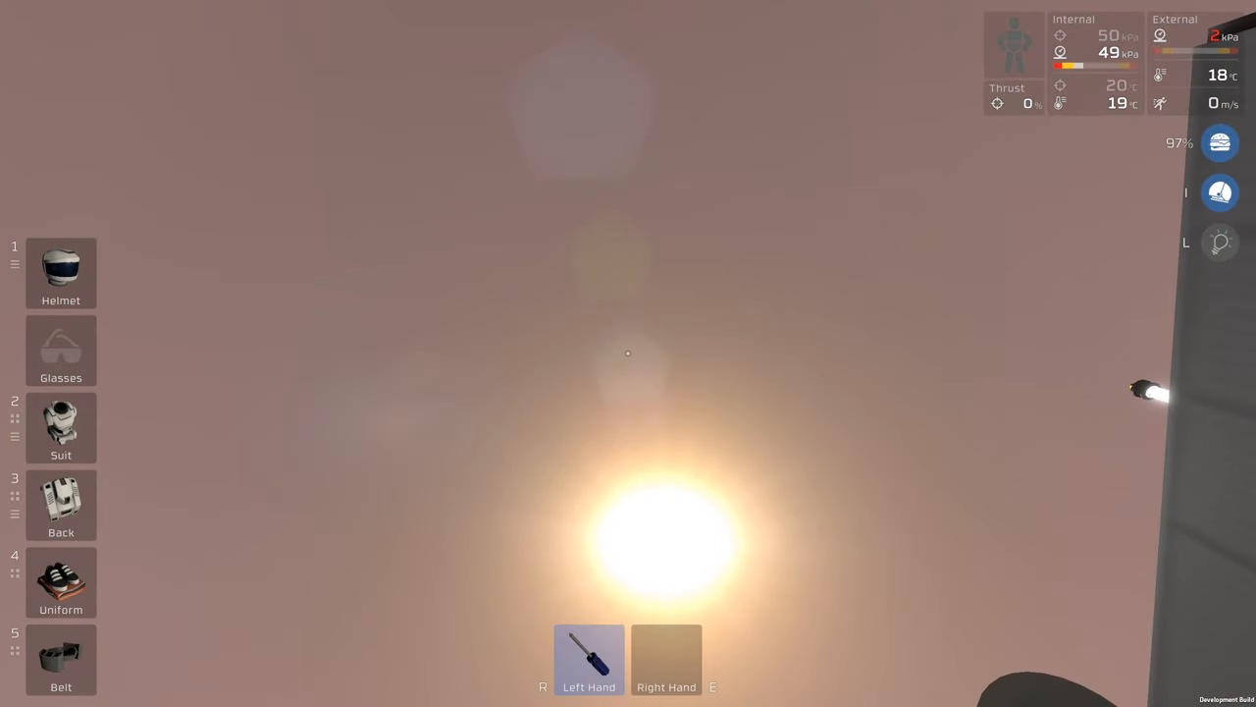
mouse_move(628, 354)
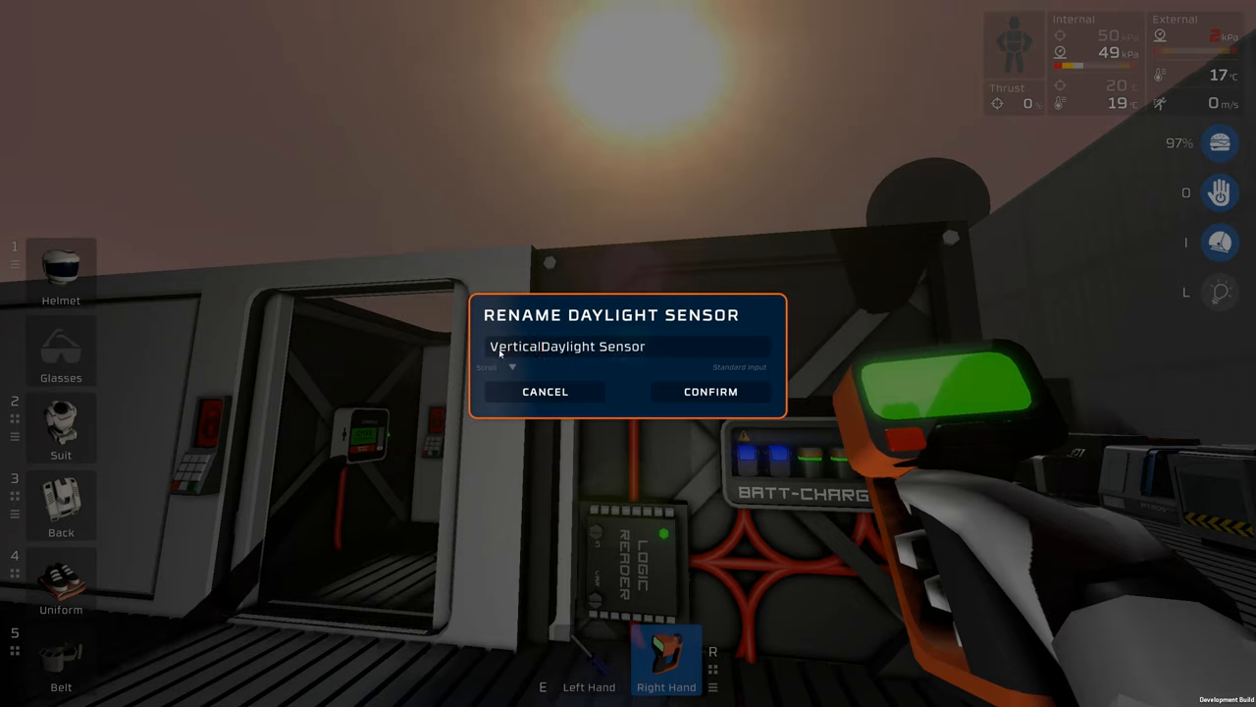
Rename the second daylight sensor to 'Horizontal Daylight Sensor' with the labeller
left_click(709, 391)
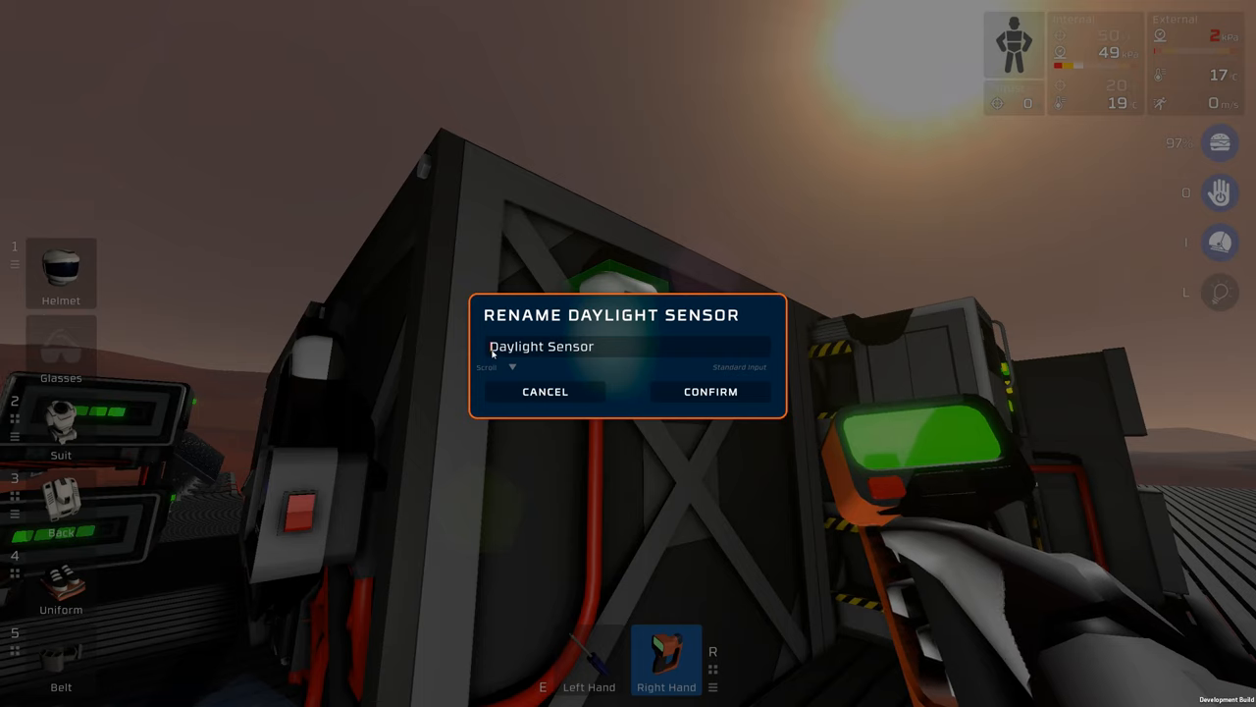
type("Horizontal")
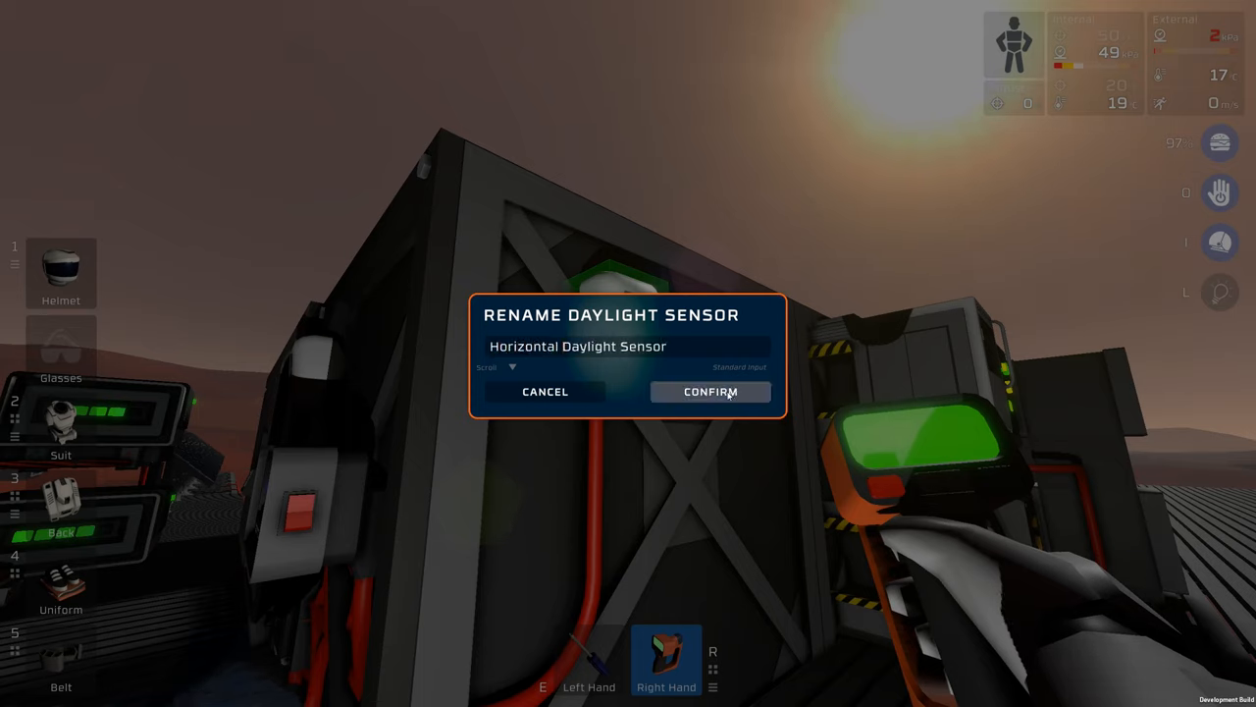
left_click(709, 391)
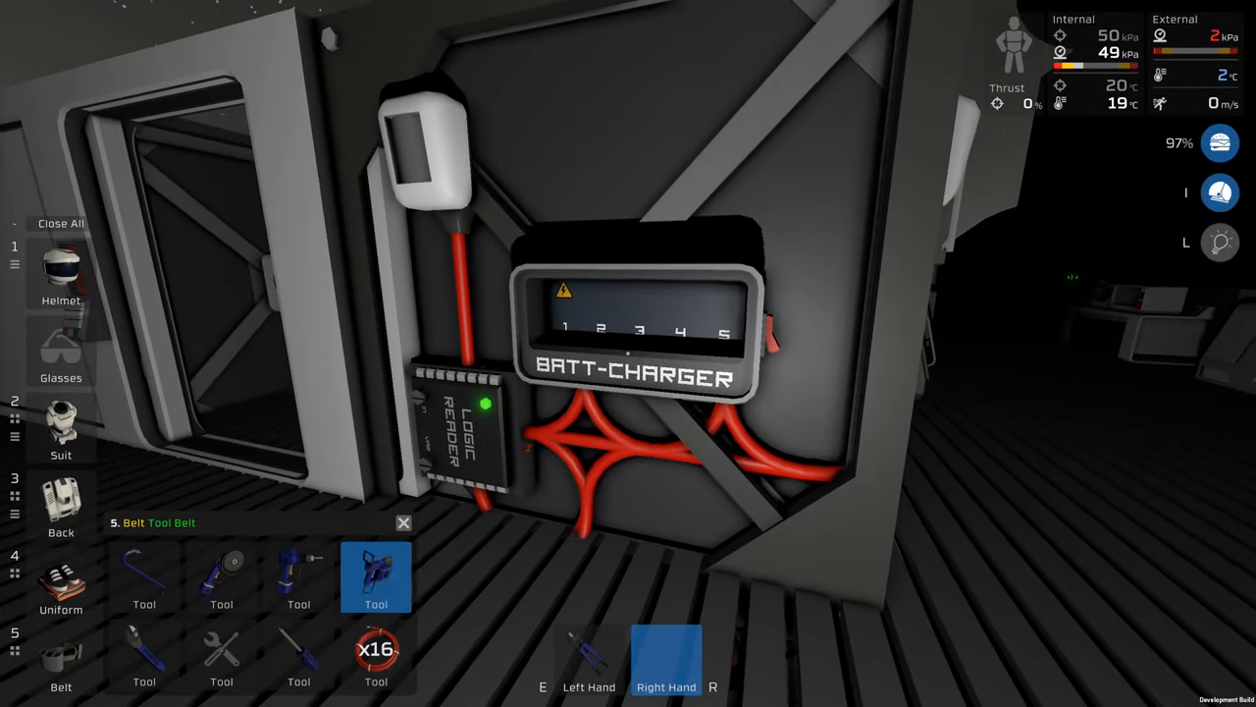
Face the Integrated Circuit Editor showing the empty Solar Controller program
left_click(299, 578)
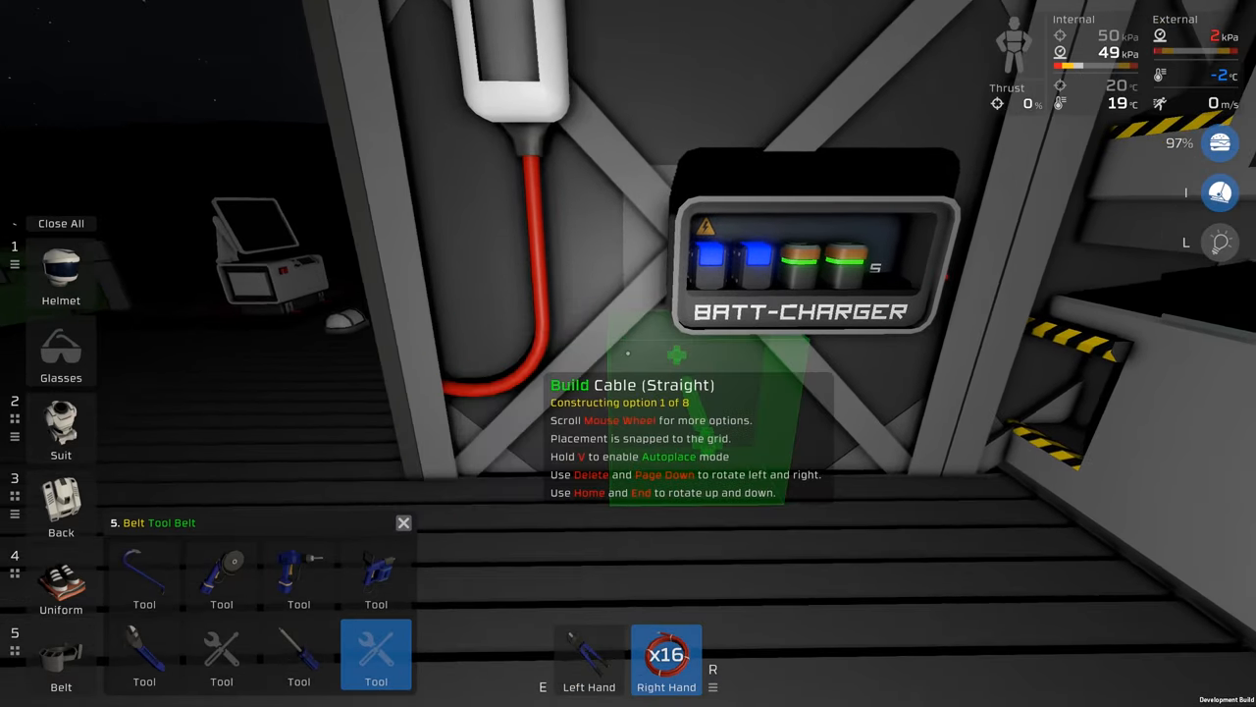
scroll("down", 3)
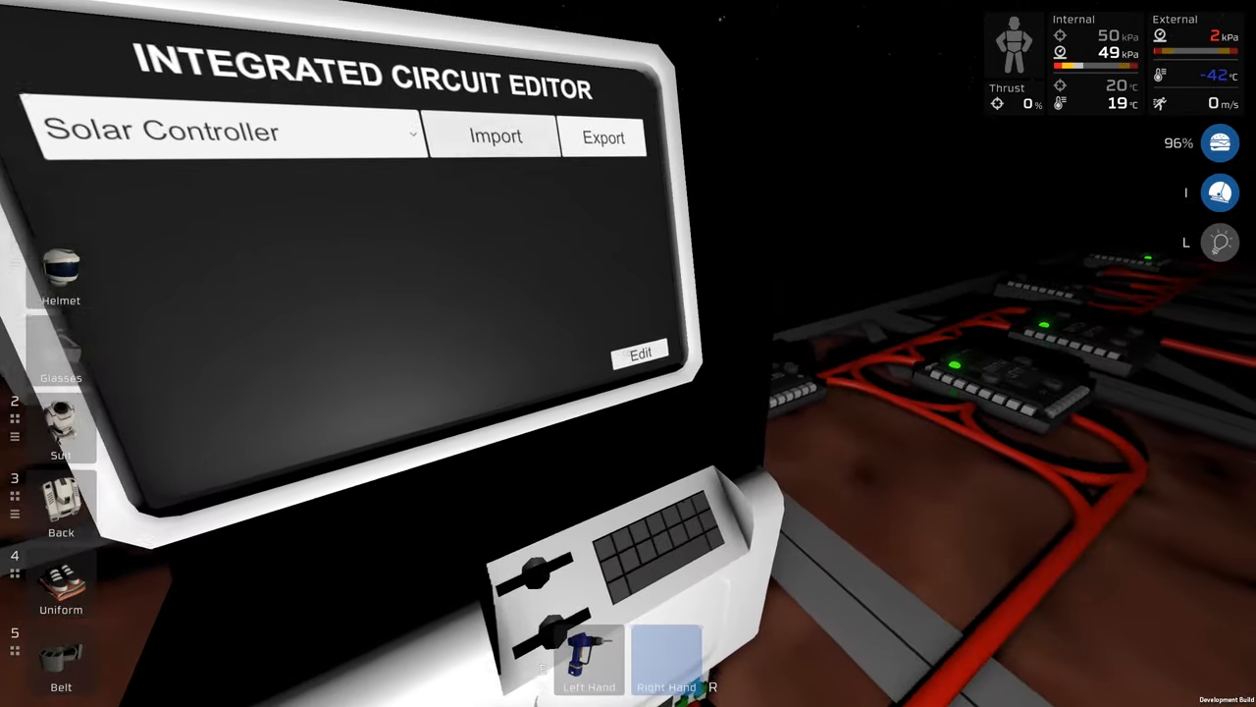
left_click(640, 354)
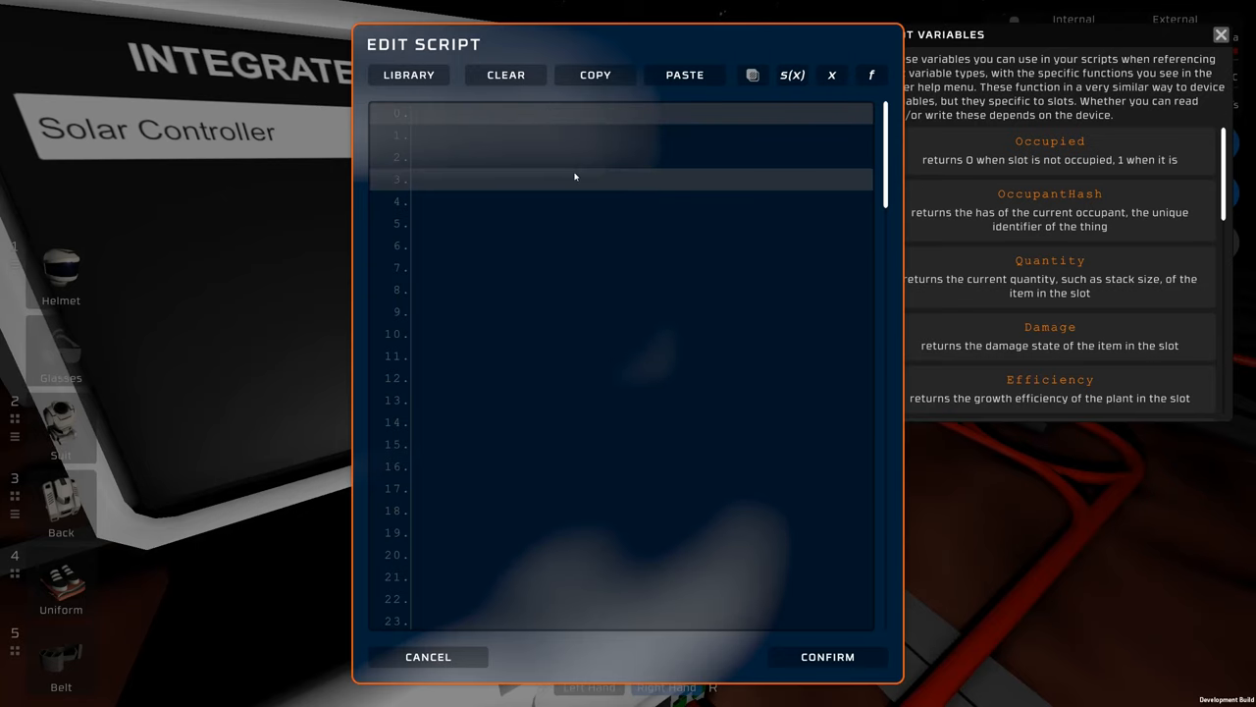
type("alias")
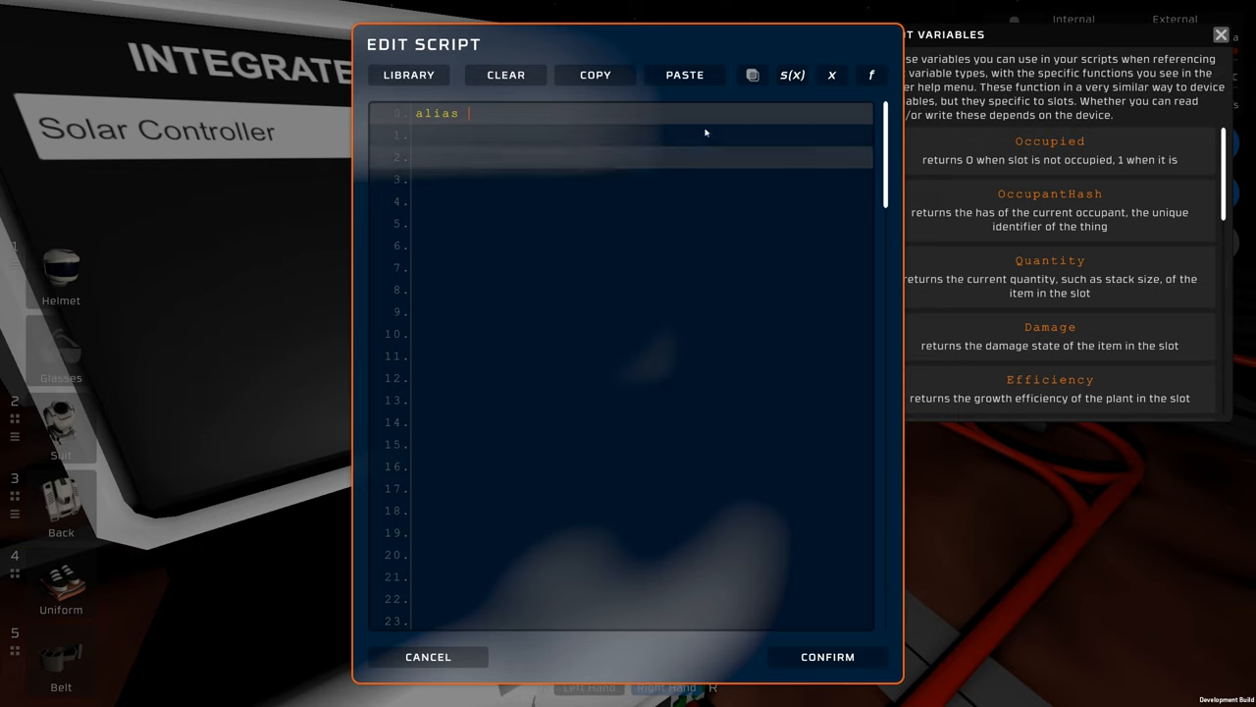
left_click(871, 75)
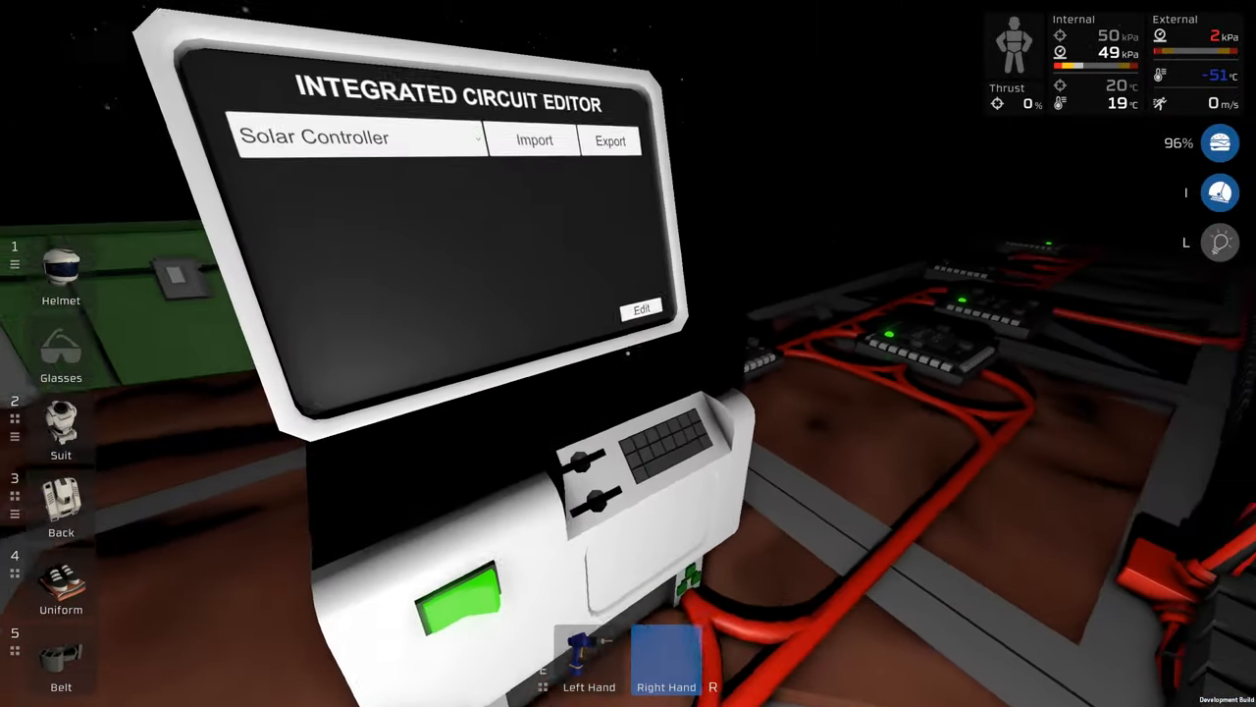
Type alias lines: dHSensor d0, dVSensor d1, hAngle db, vAngle d2
left_click(641, 309)
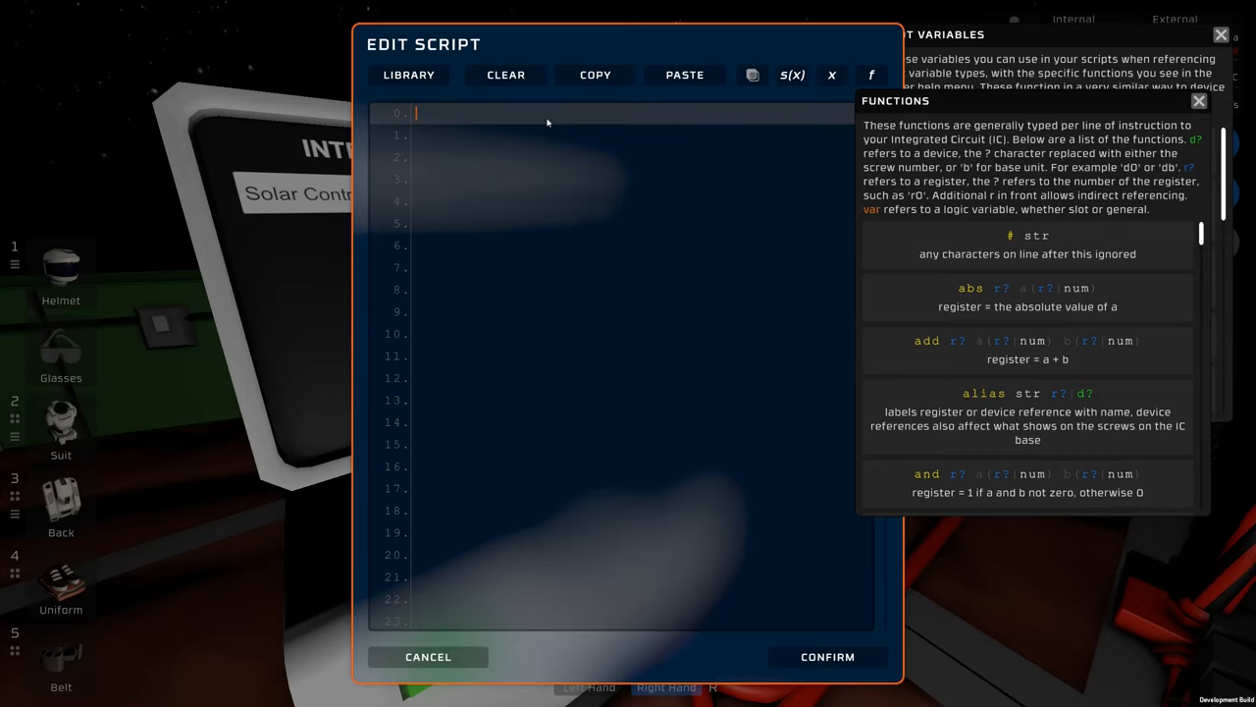
type("alias dHSensor d0")
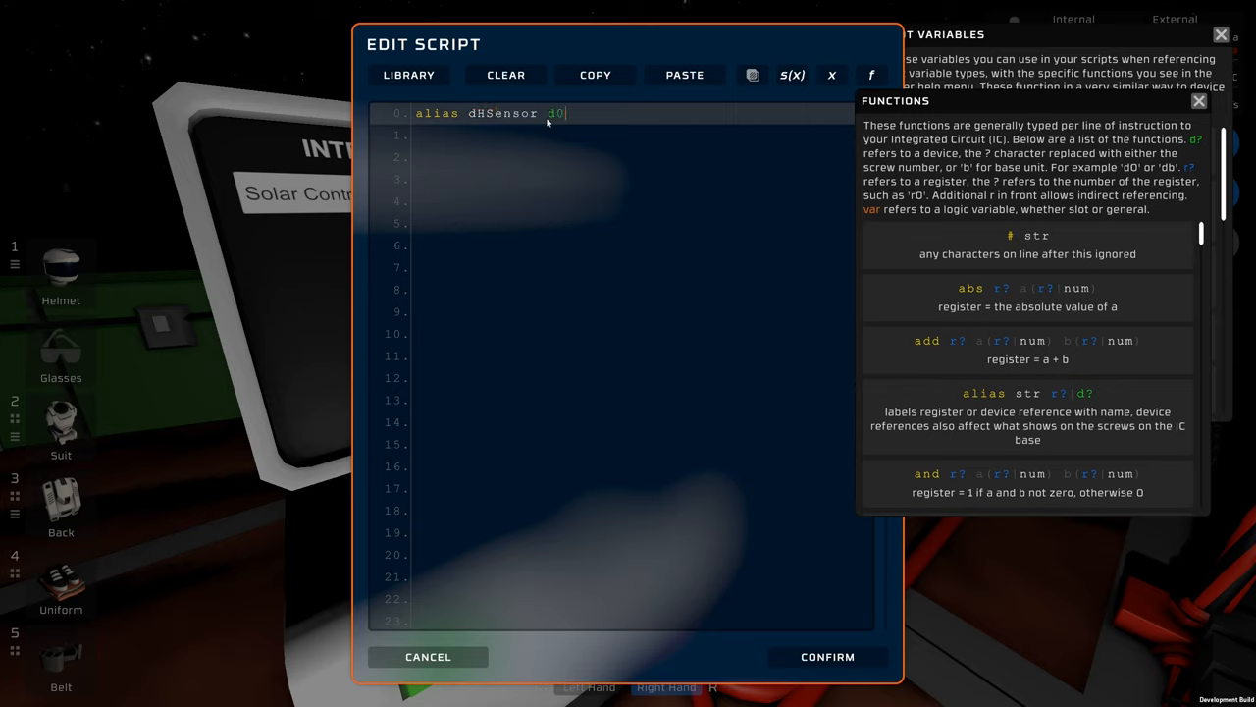
type("alias dVSensor d1")
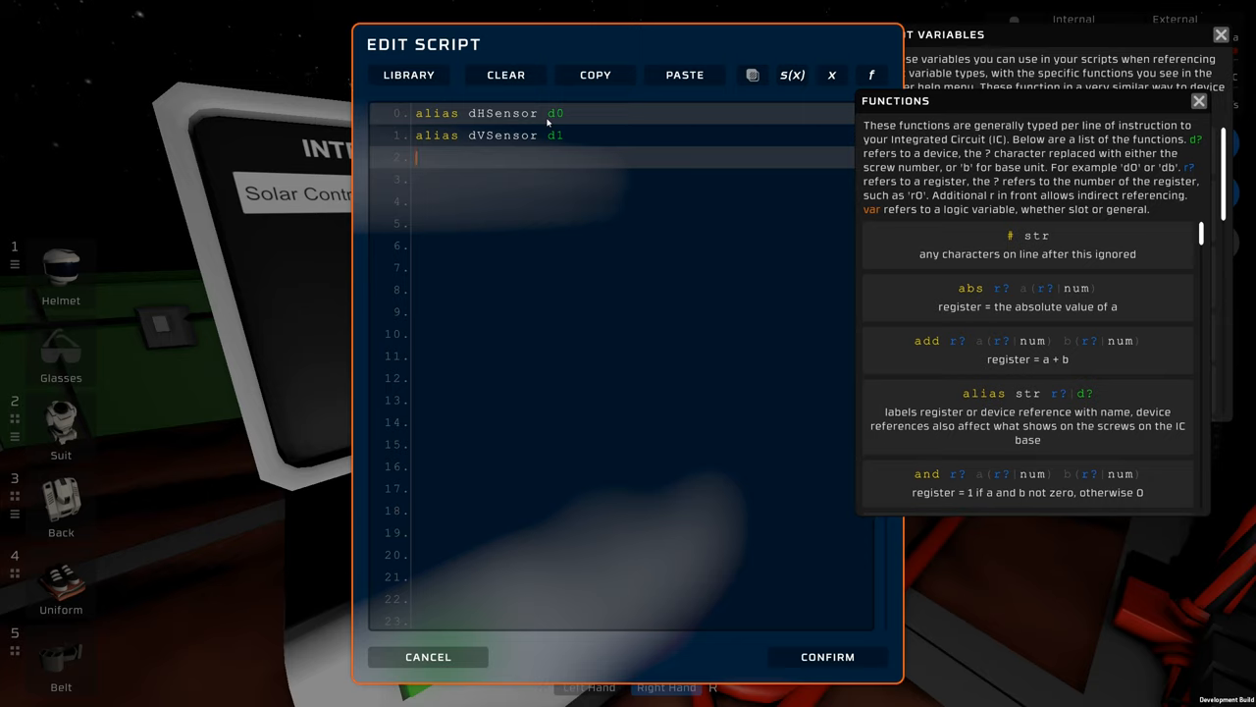
type("alias hAngle db")
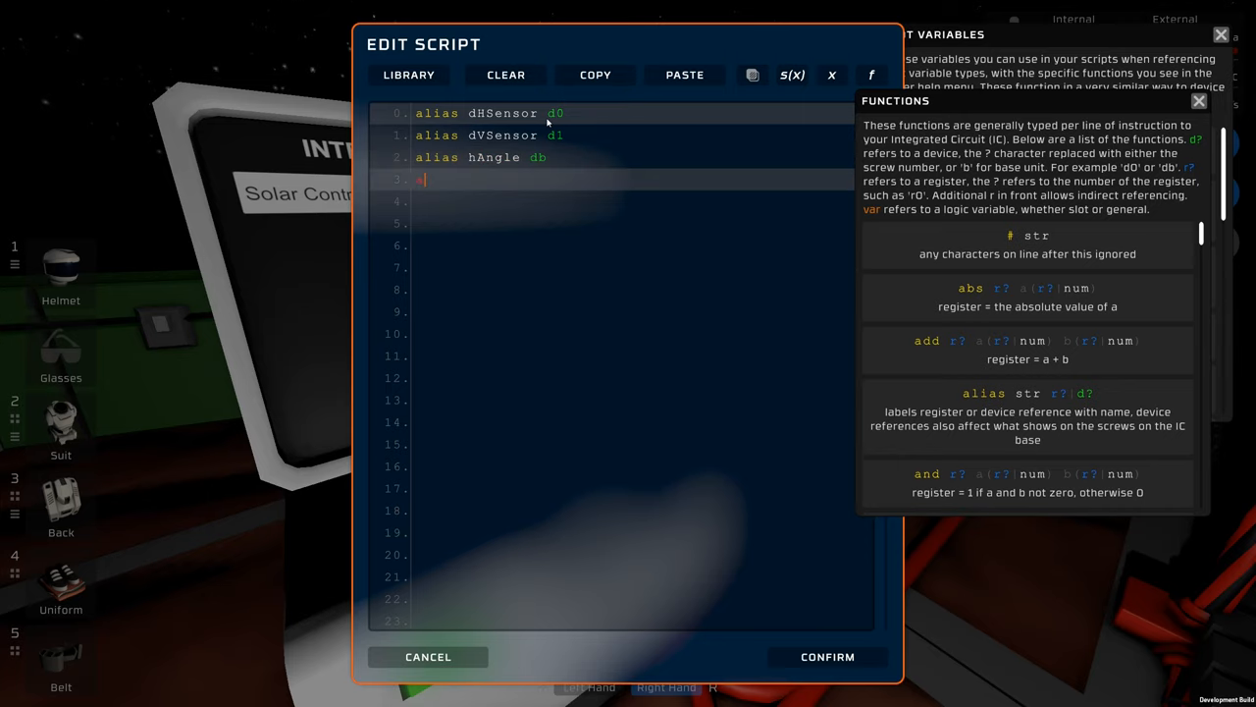
type("alias vAngle d")
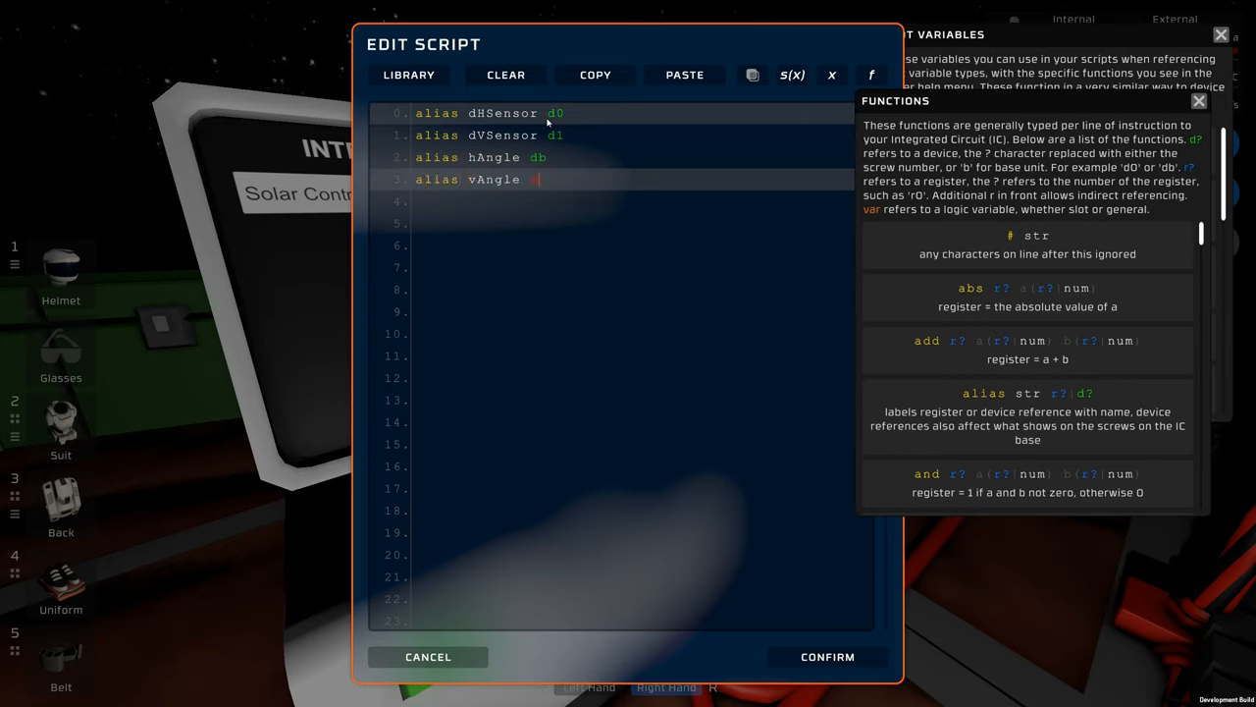
type("d2")
left_click(612, 224)
type("alias")
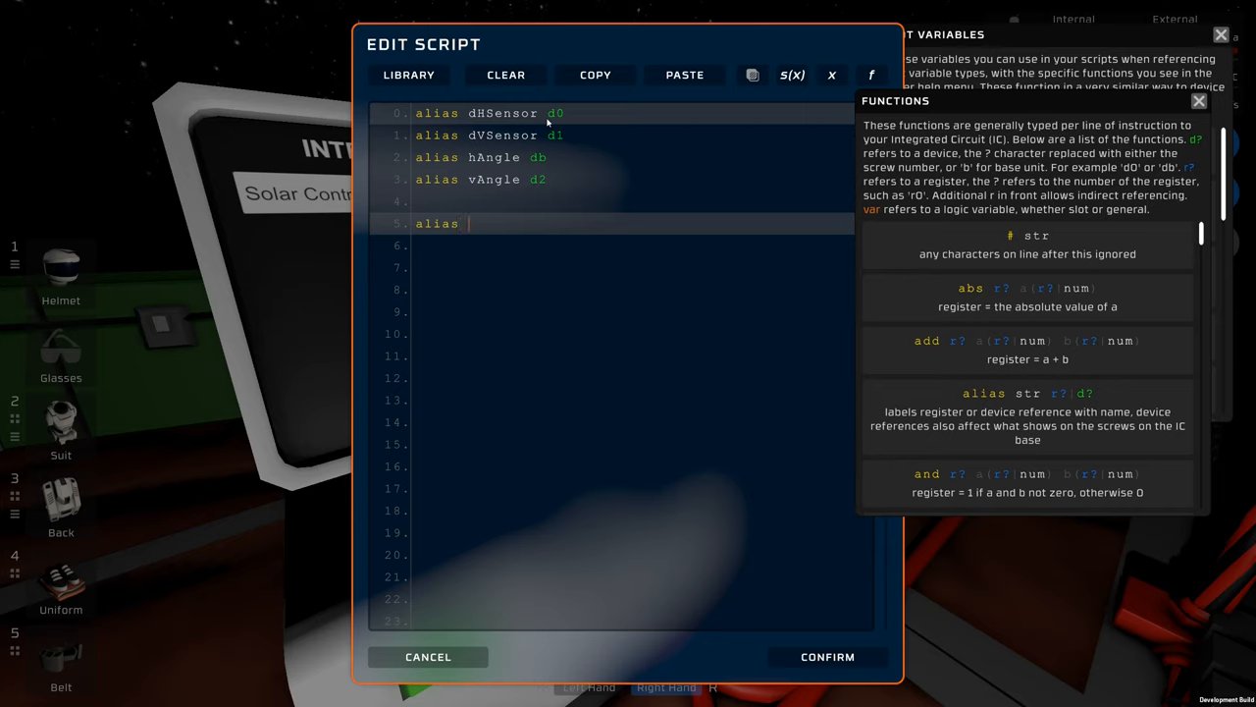
Add 'alias rVWorking r0' and 'alias rHWorking r1', then confirm the script
type("rV")
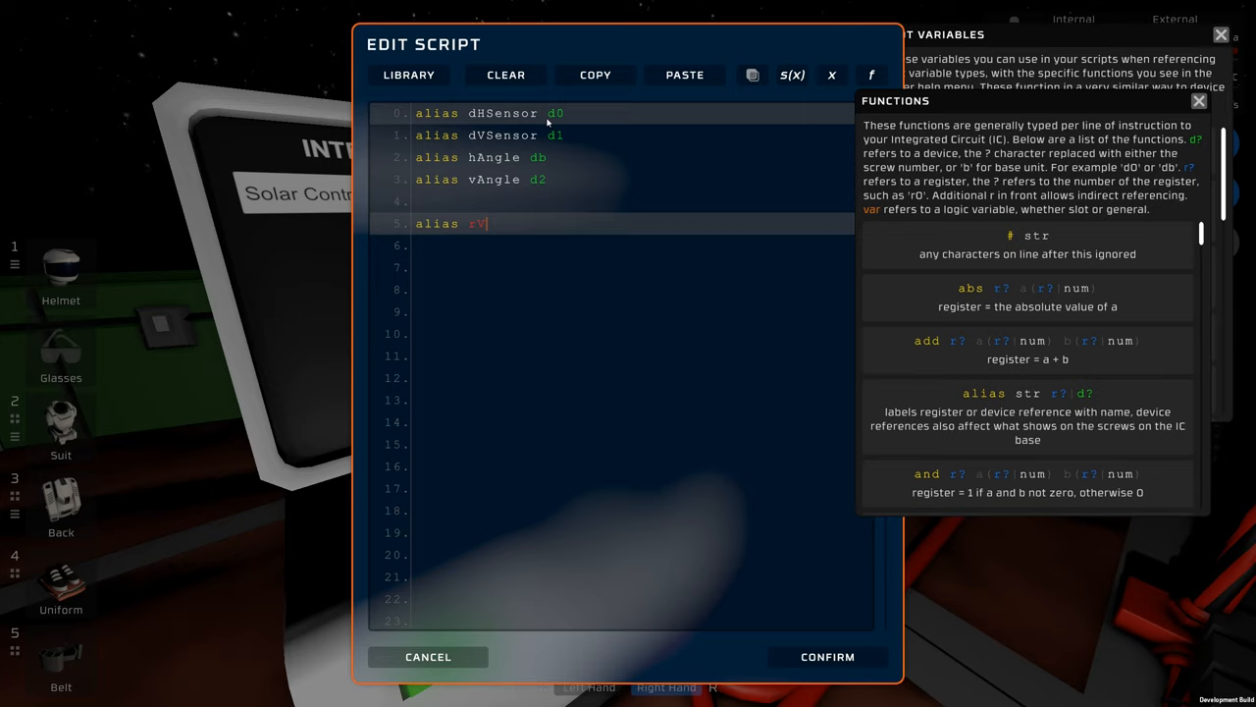
type("Working r0")
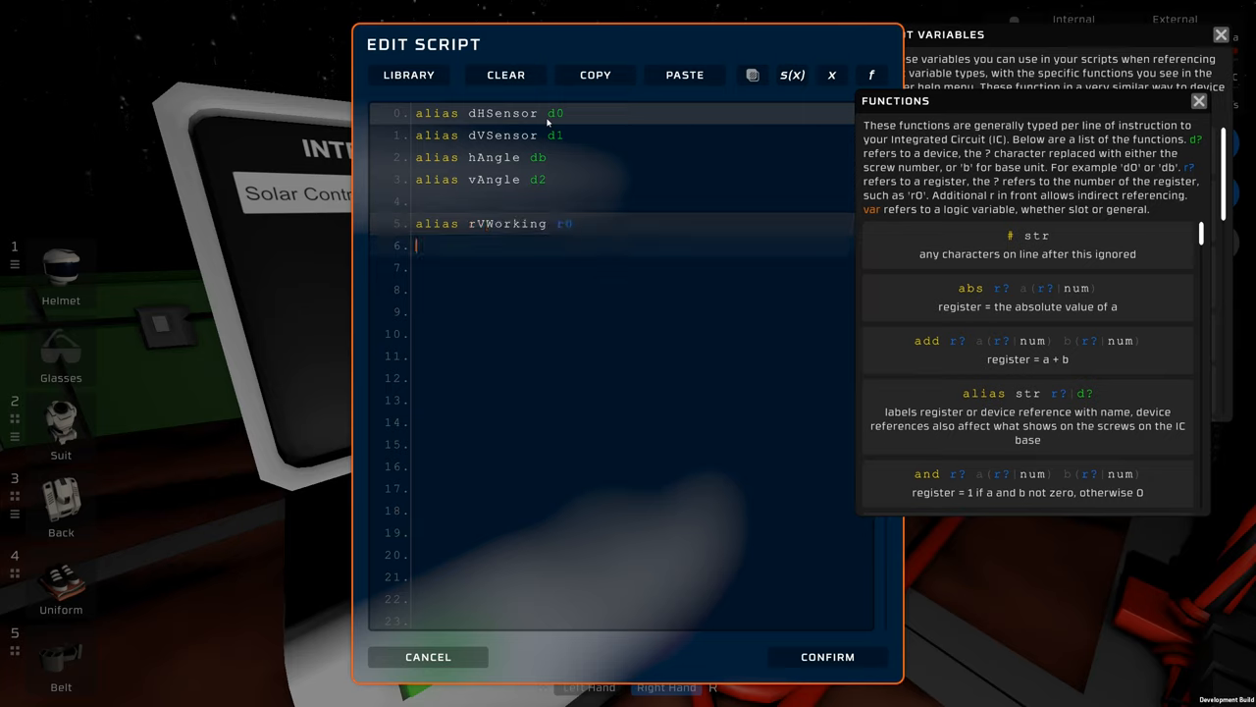
type("alias r1")
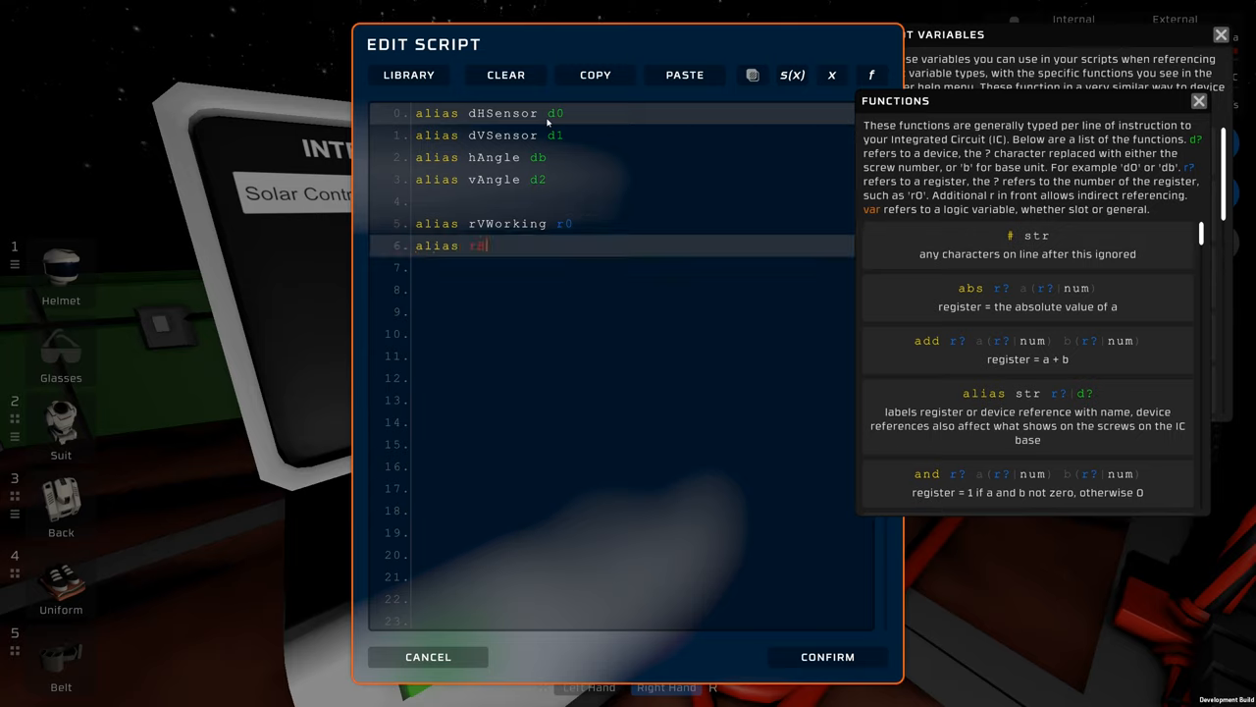
type("HWorking r1")
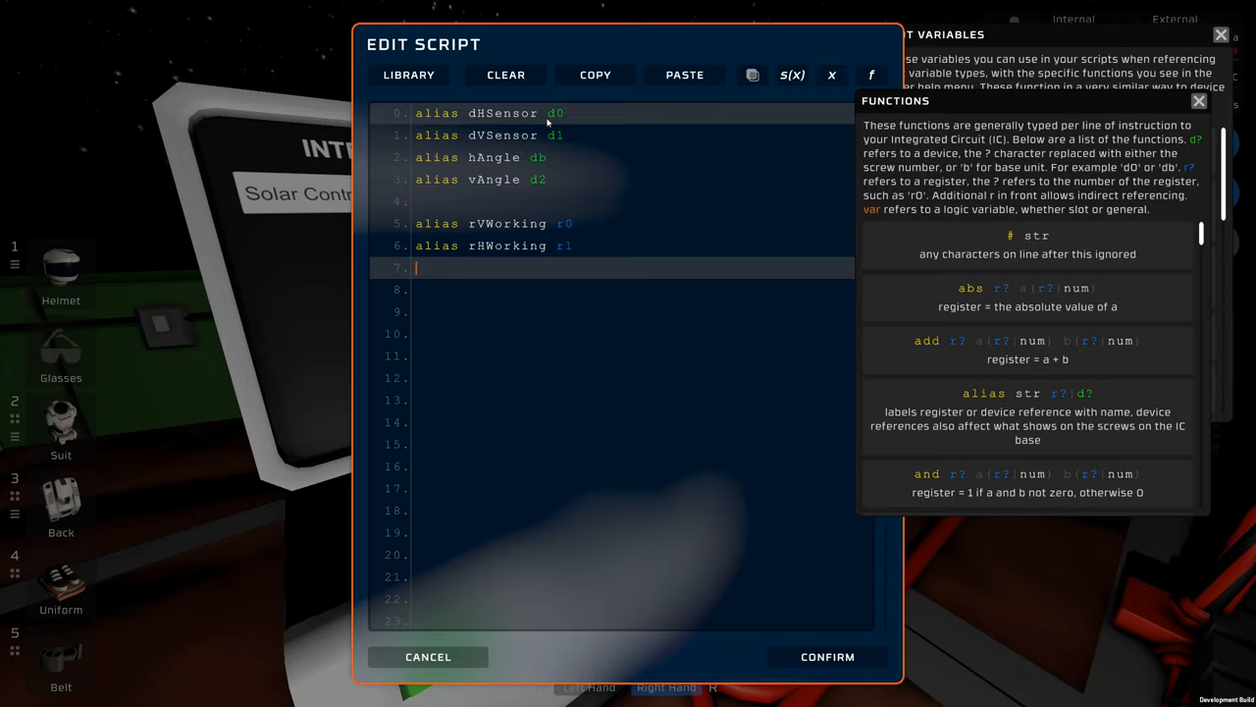
key("enter")
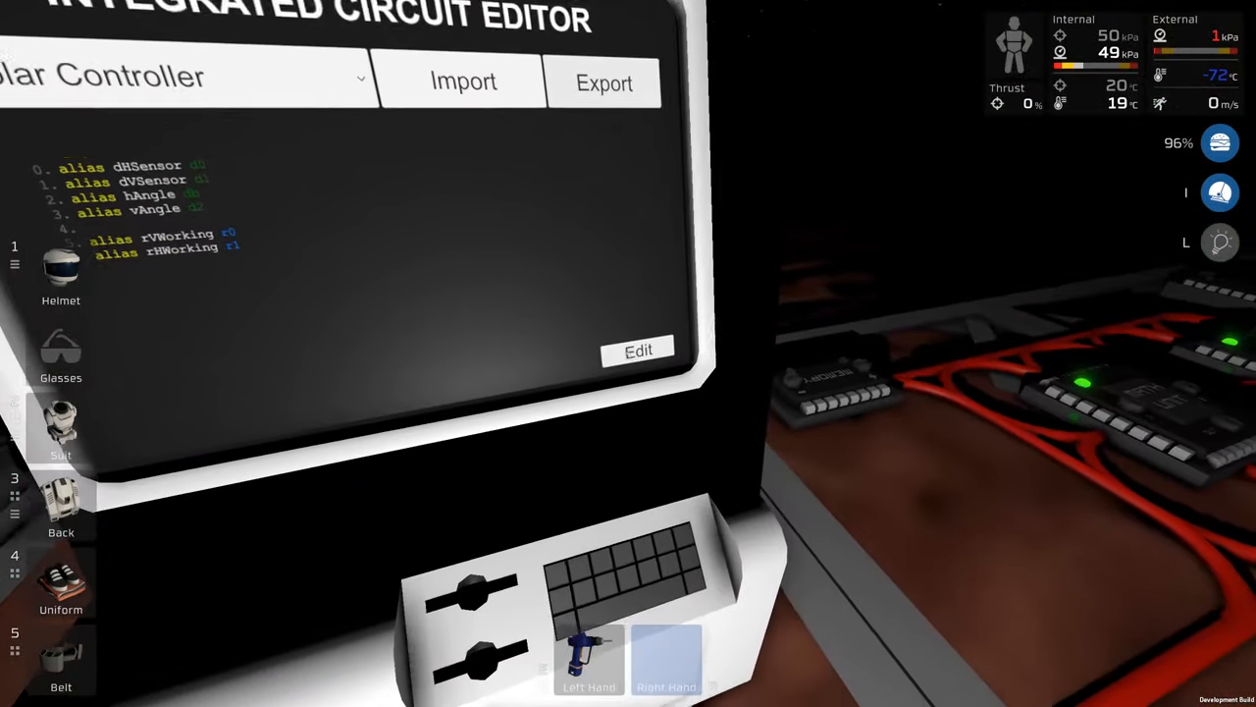
Add load lines reading SolarAngle from dVSensor into rVWorking and dHSensor into rHWorking
left_click(638, 351)
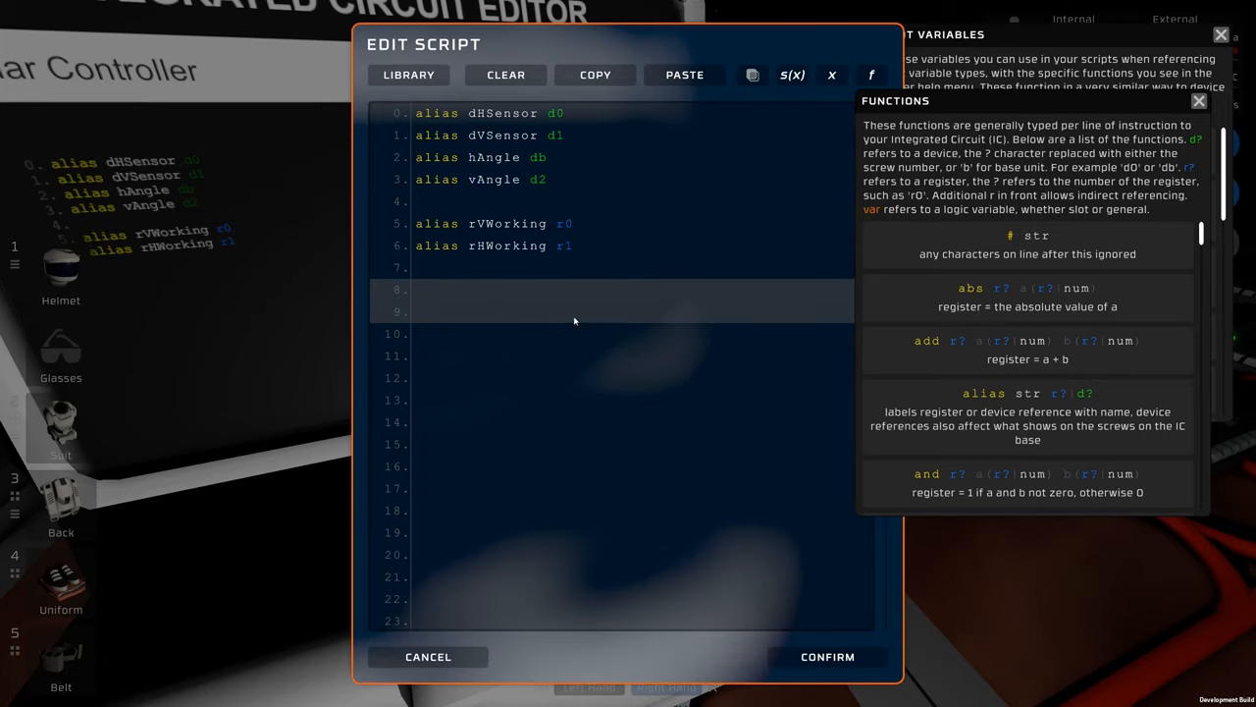
type("l")
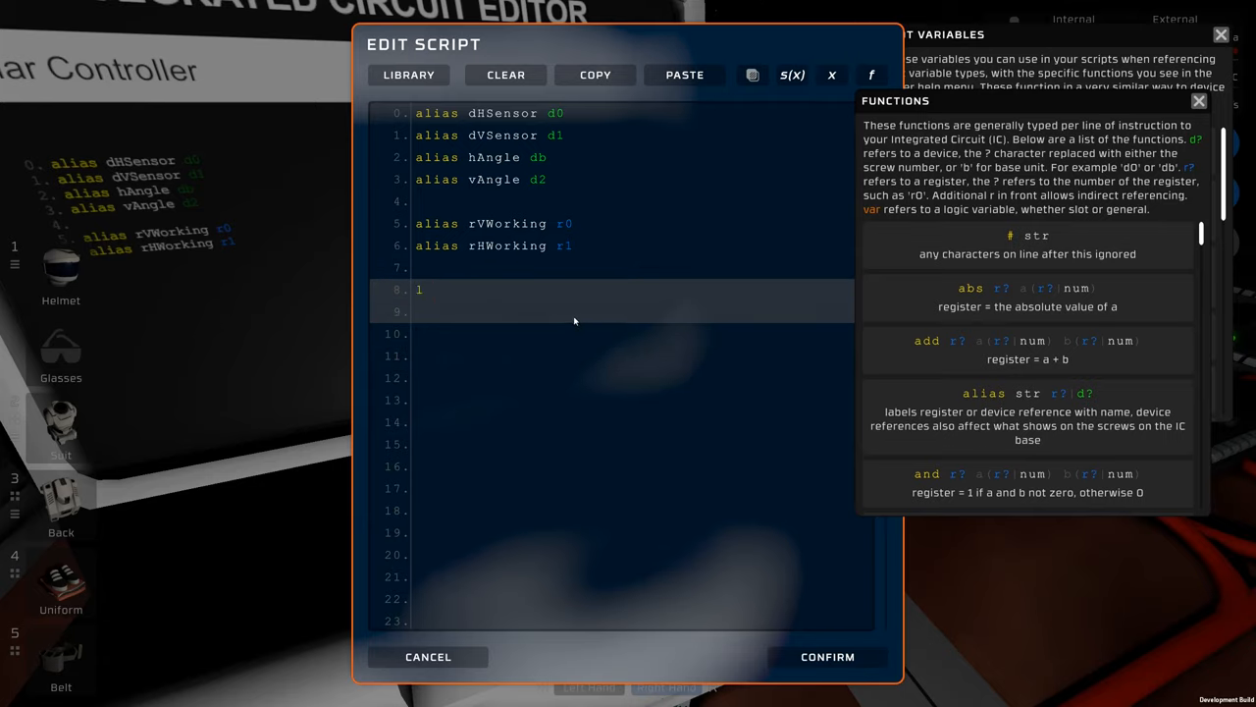
type("sw")
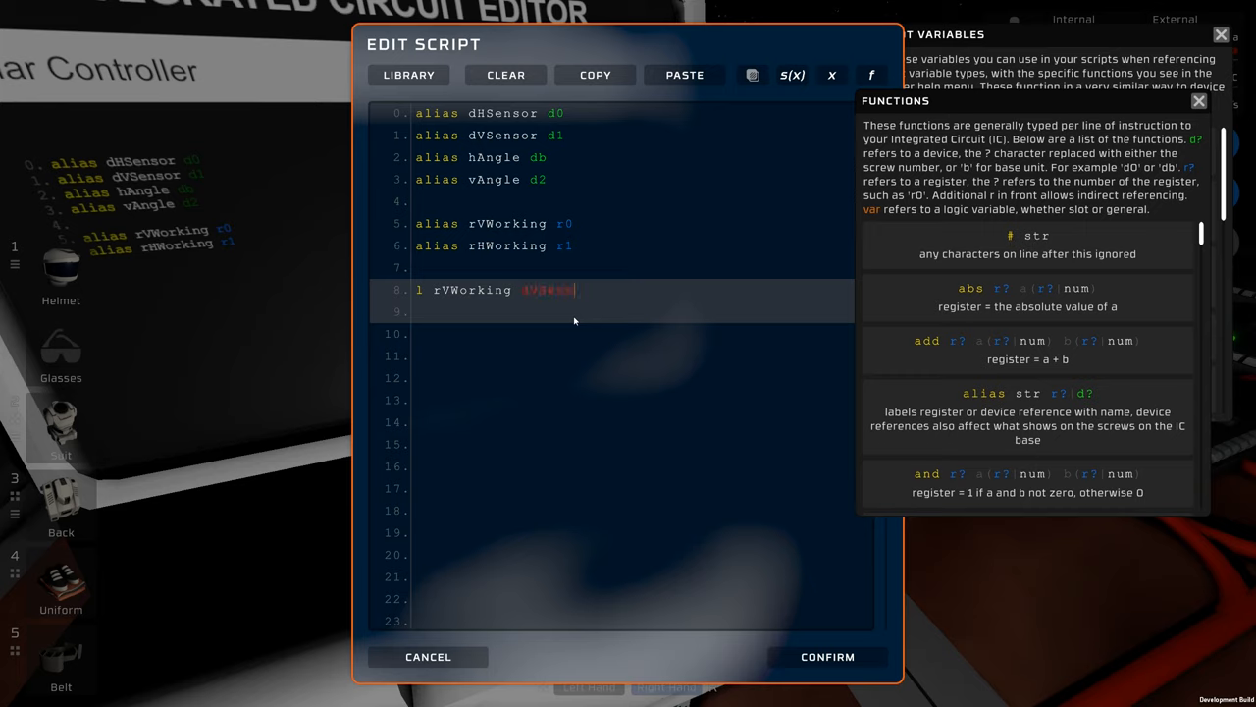
type("dVSensor SolarAngle")
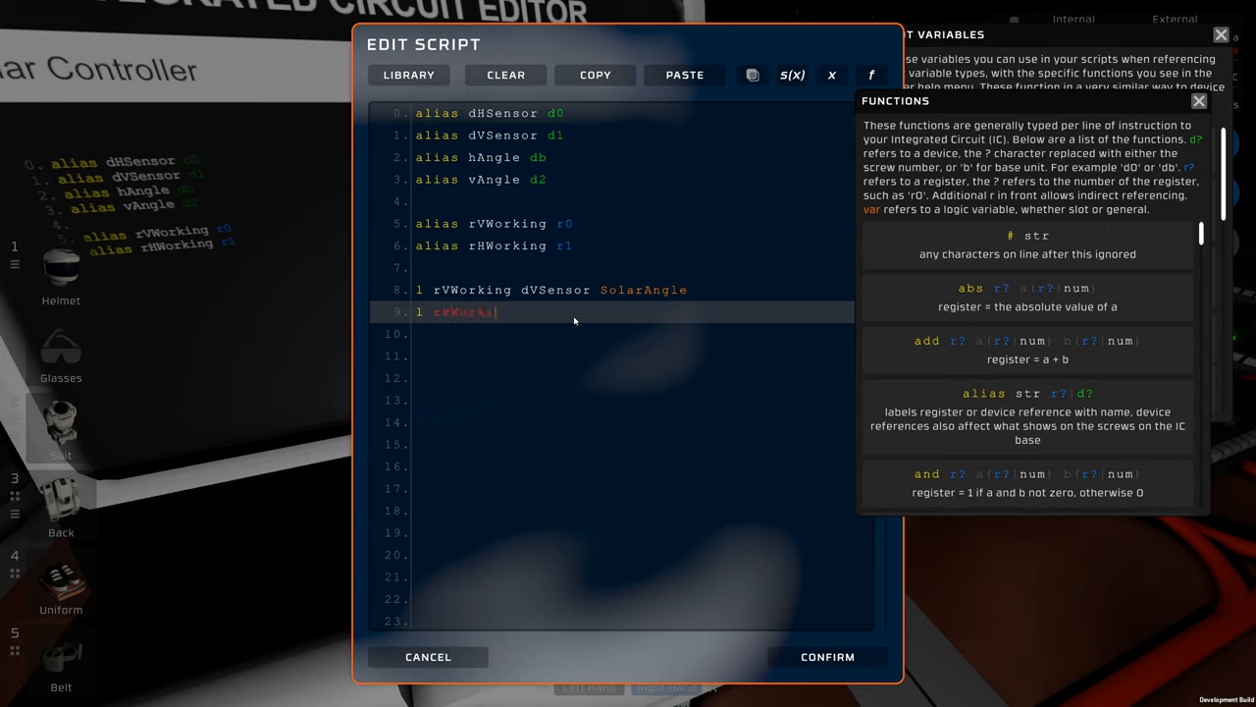
type("rHWorking")
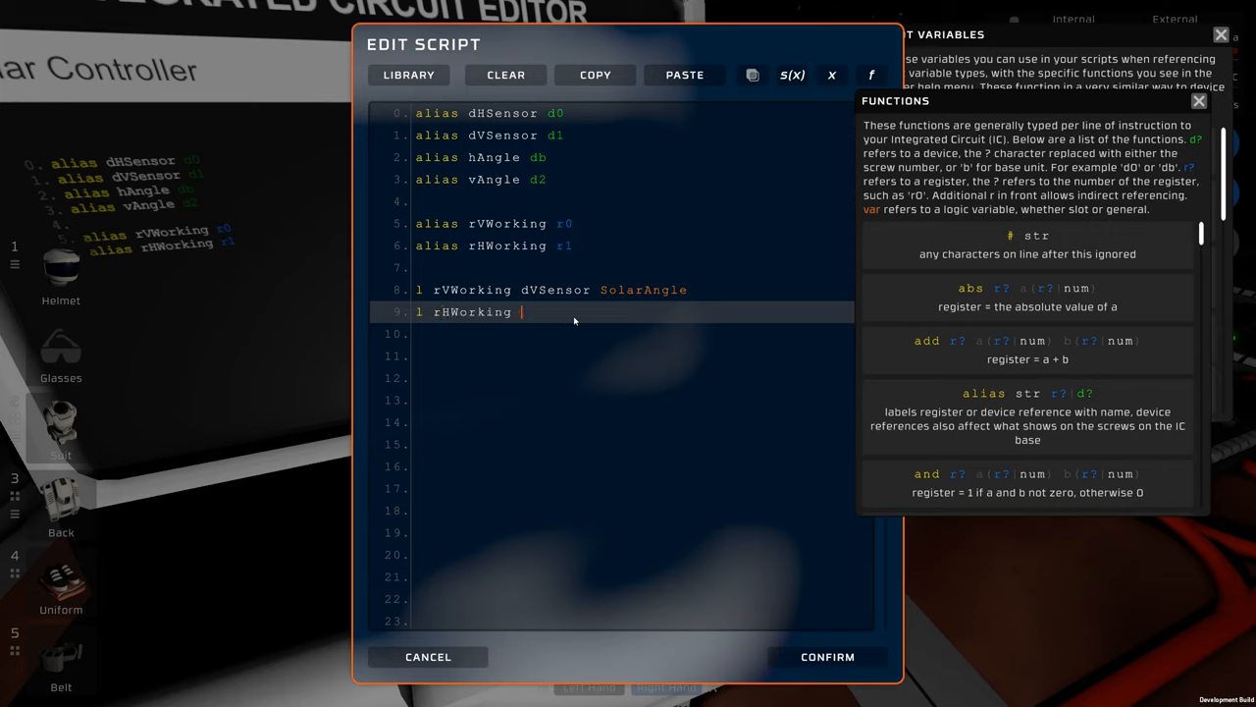
type("dVSensor SolarAngle")
left_click(611, 356)
type("div ")
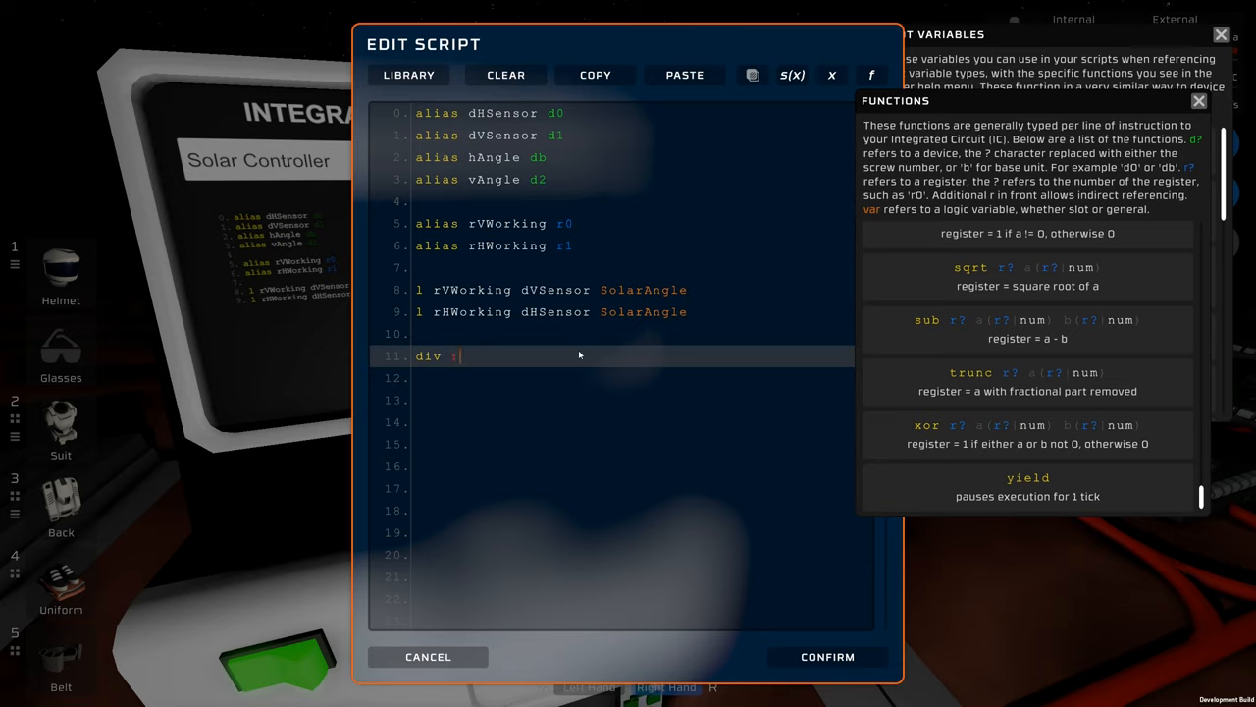
Add 'div rVWorking rVWorking 1.8', 's vAngle Setting rVWorking', yield, 'j loop' and a 'loop:' label
type("rVa")
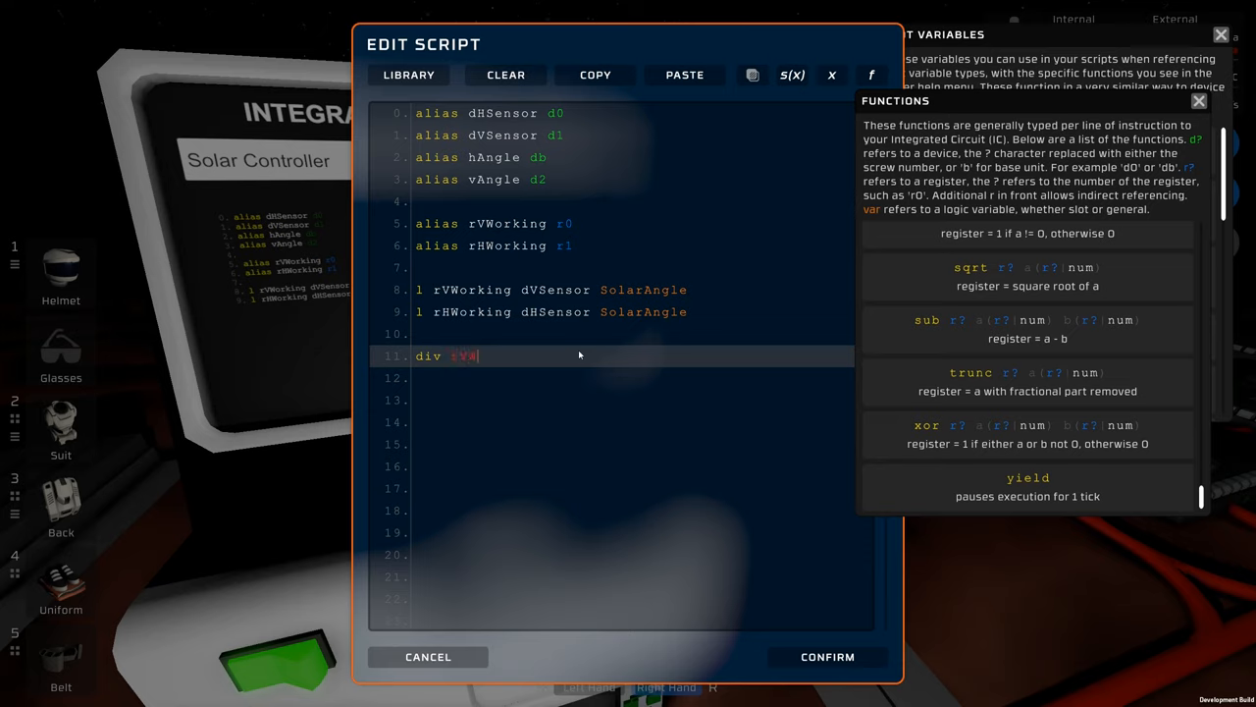
type("rVWorking")
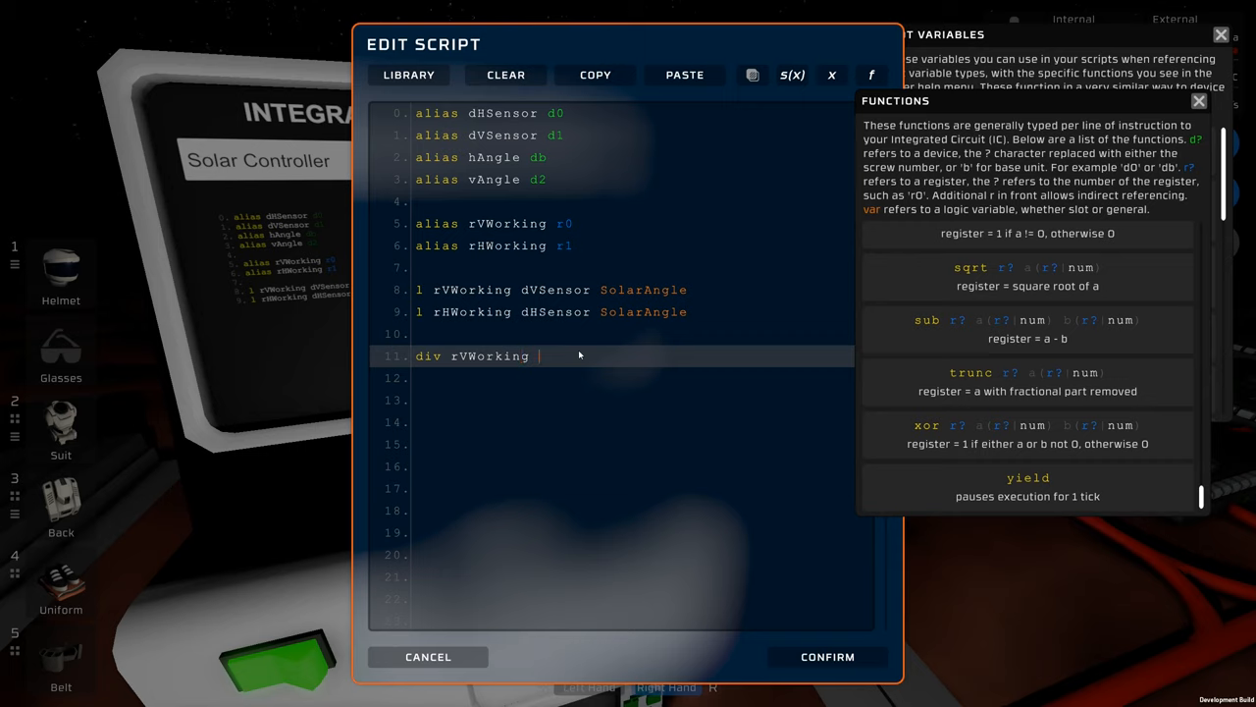
type("rVWorking")
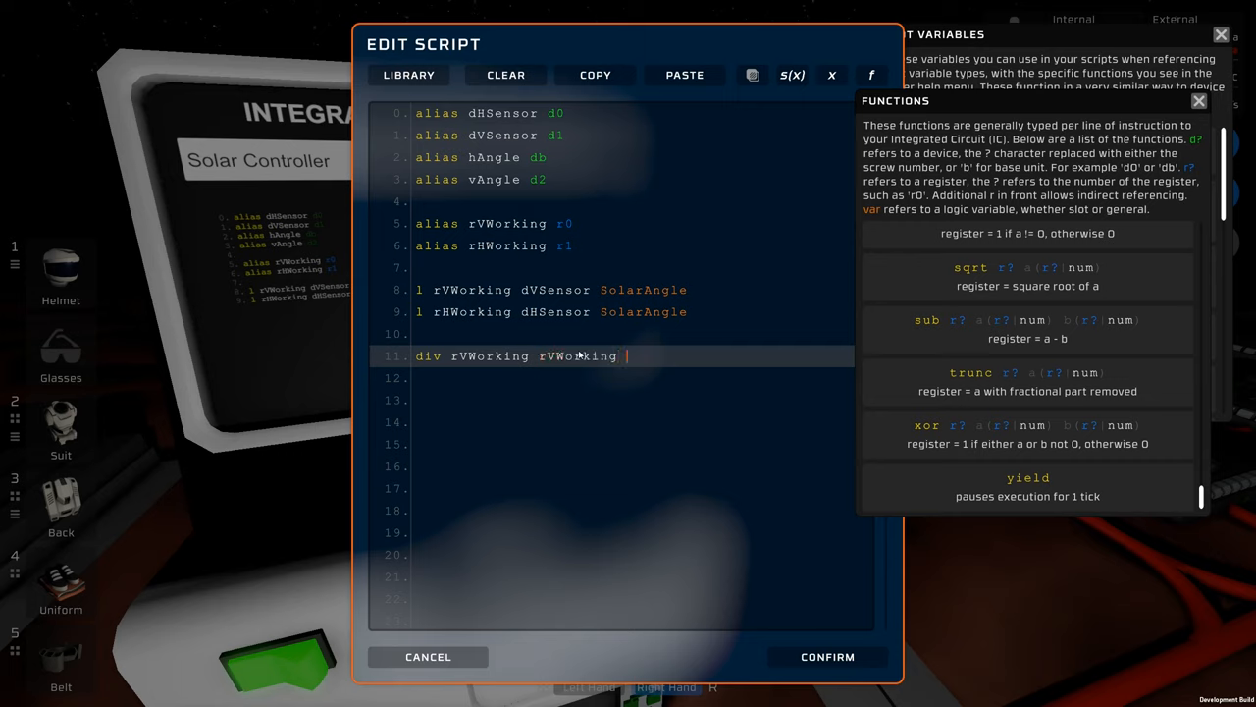
type("1.8")
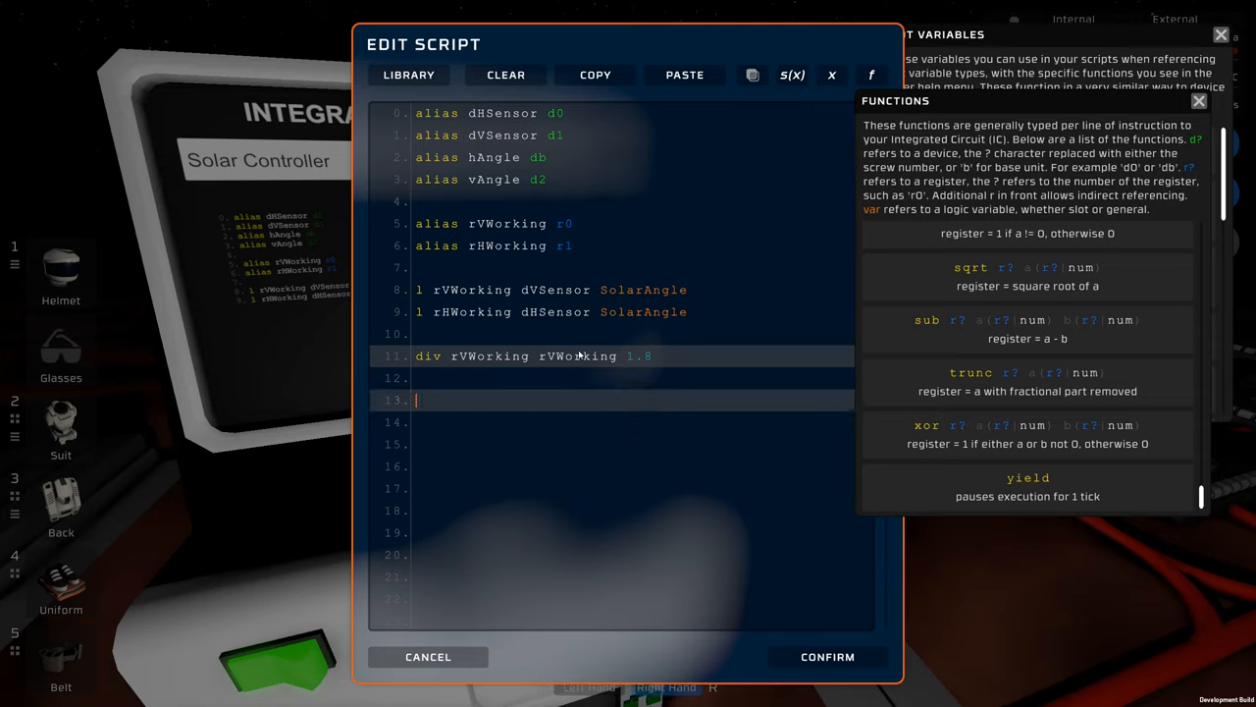
type("s vAngle Setting")
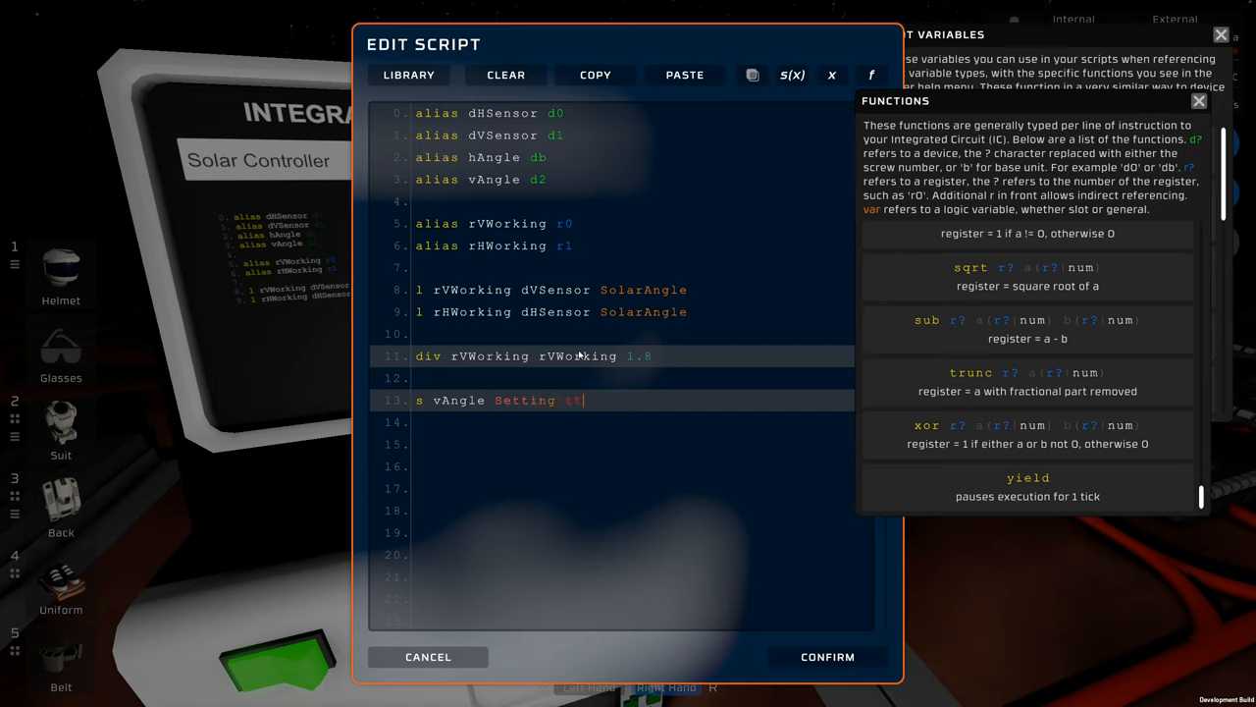
type("rVWorking")
left_click(612, 444)
type("yield")
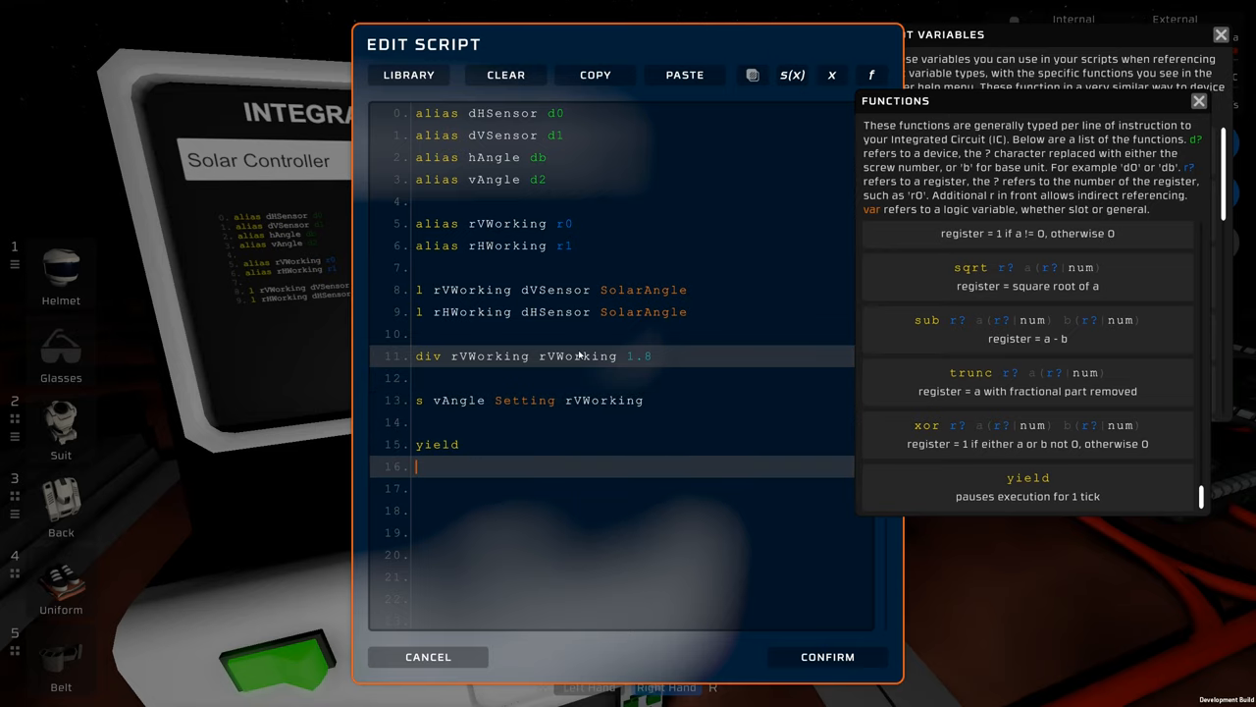
type("j loop")
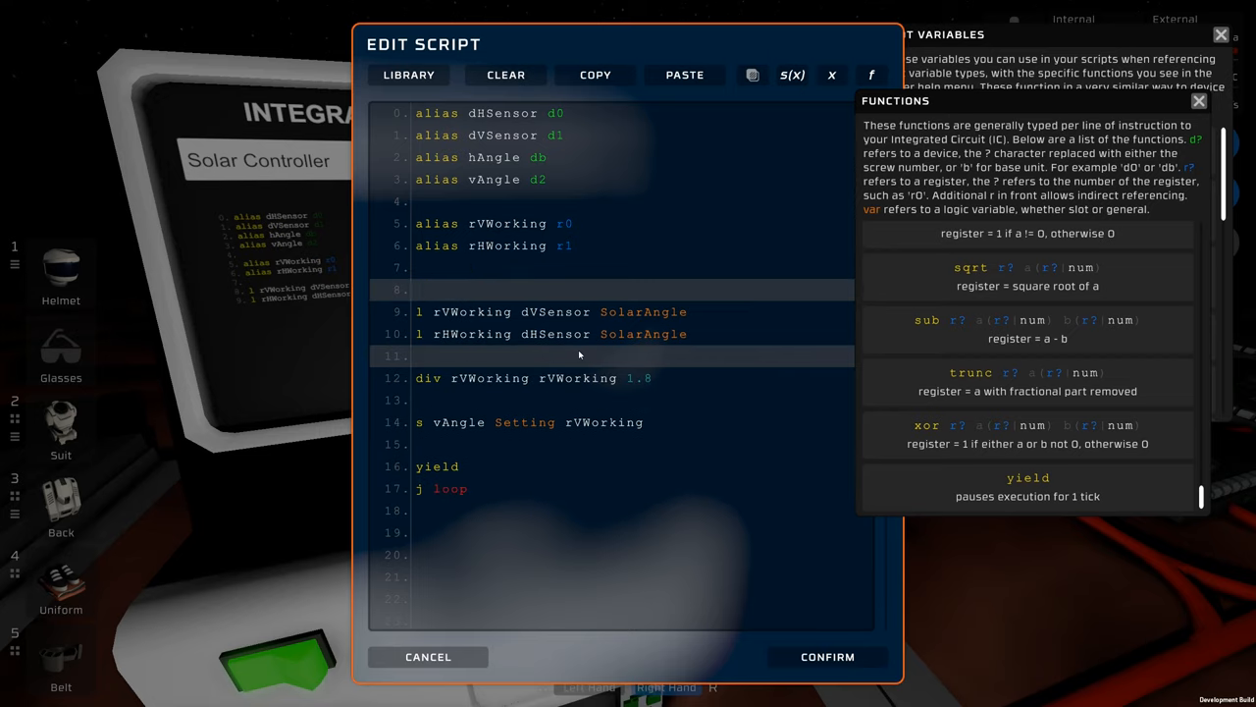
type("loop:")
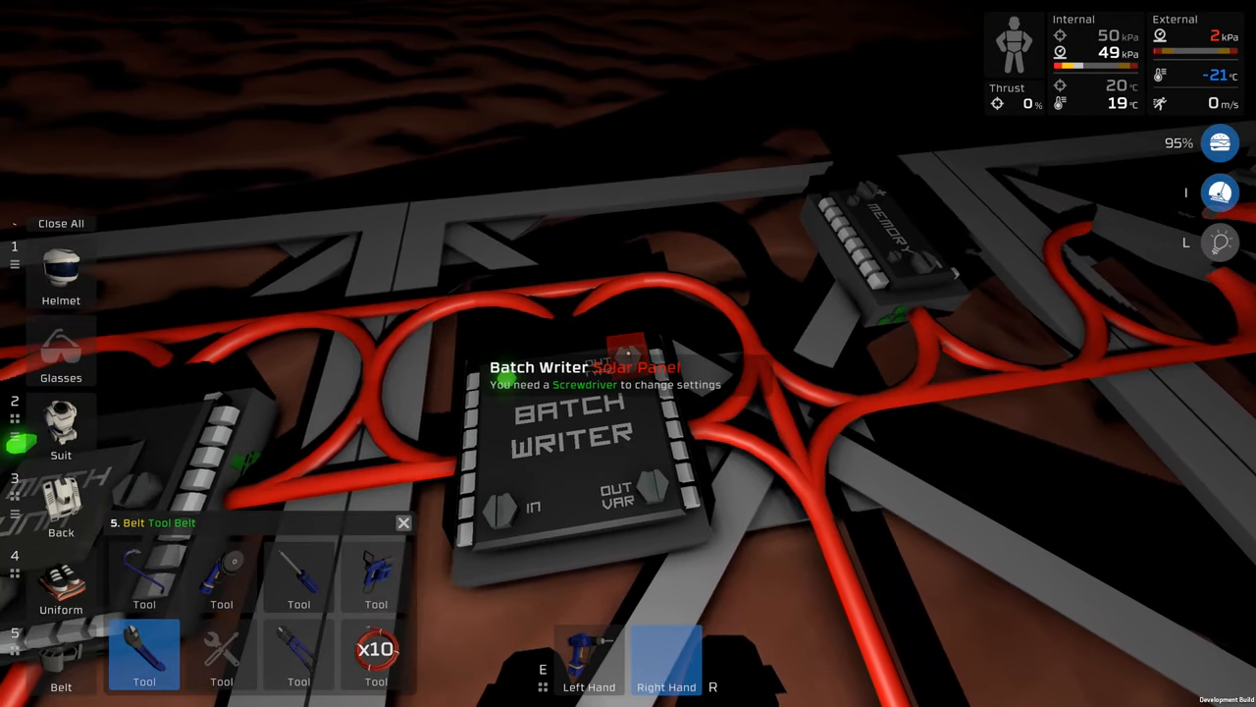
Confirm the 17-line Solar Controller script, closing the editor
left_click(376, 575)
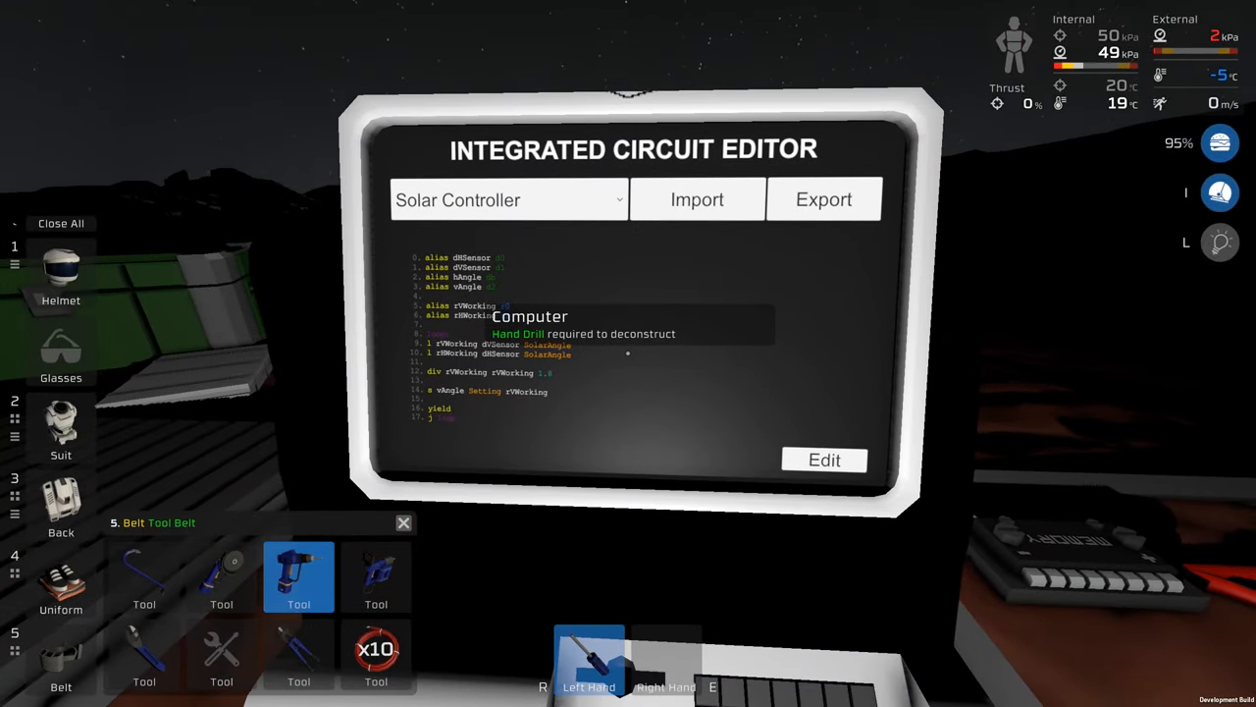
Look at a solar panel showing 0 W generated and 0% efficiency at night
left_click(825, 460)
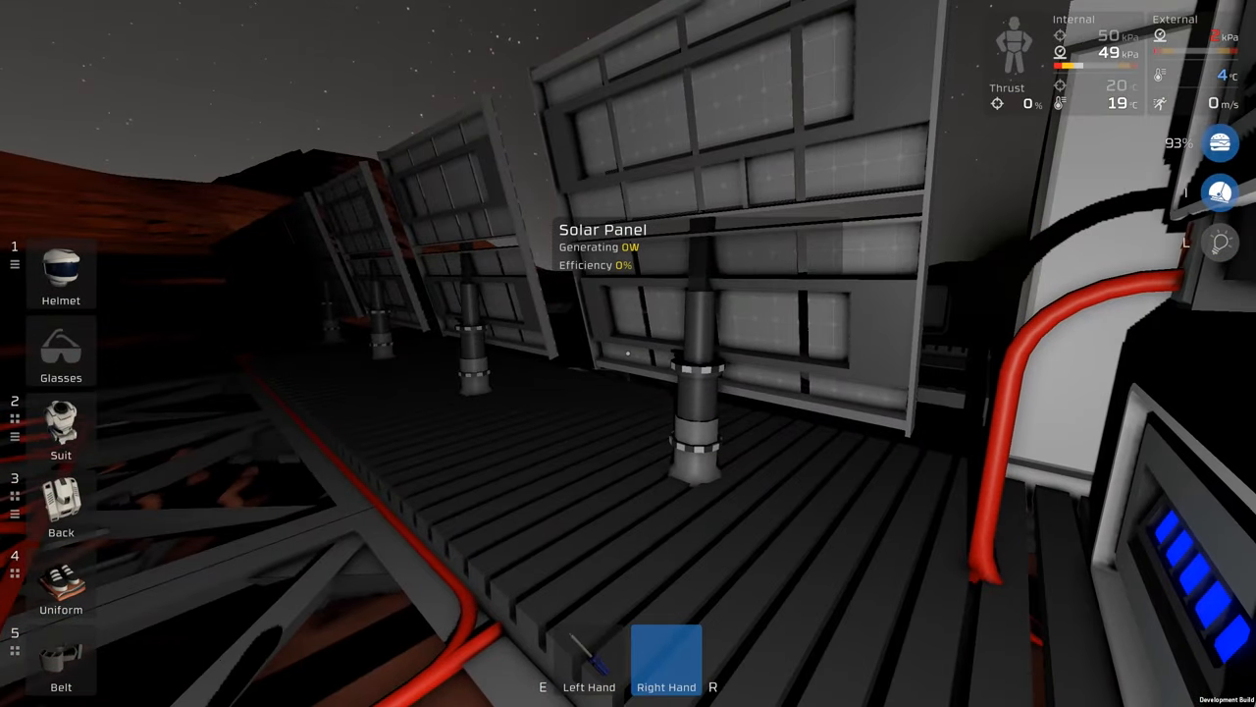
mouse_move(628, 353)
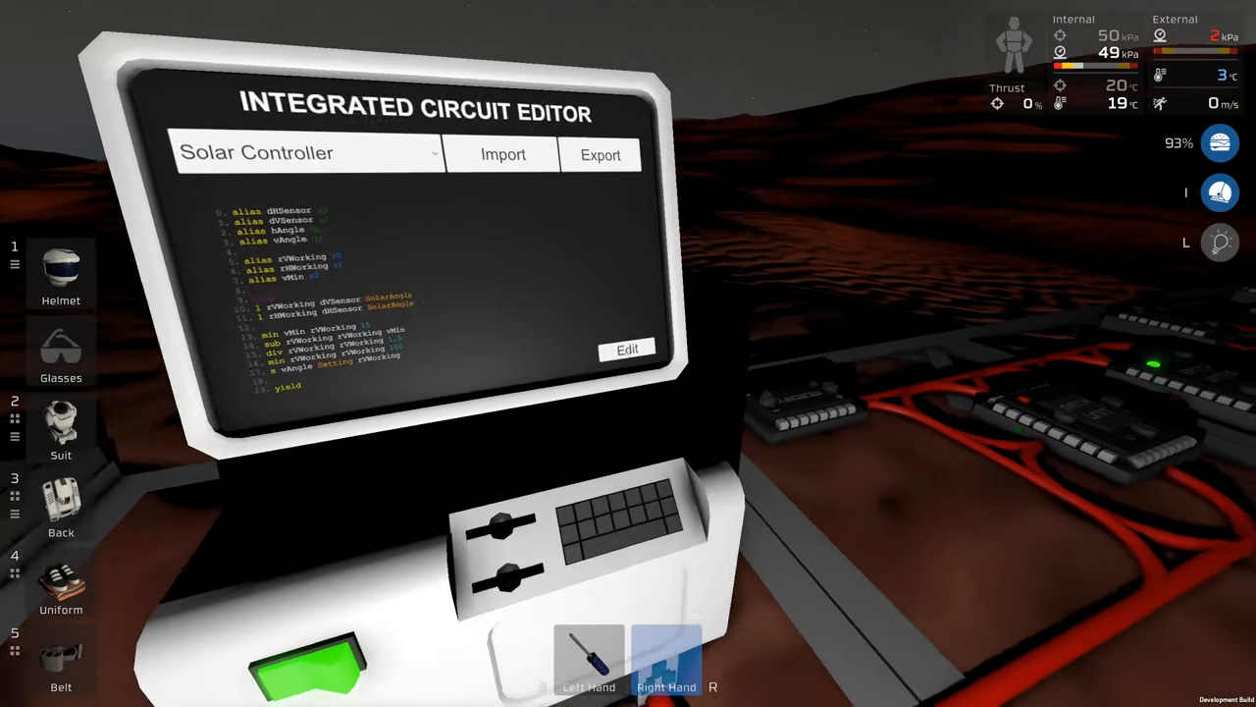
left_click(626, 349)
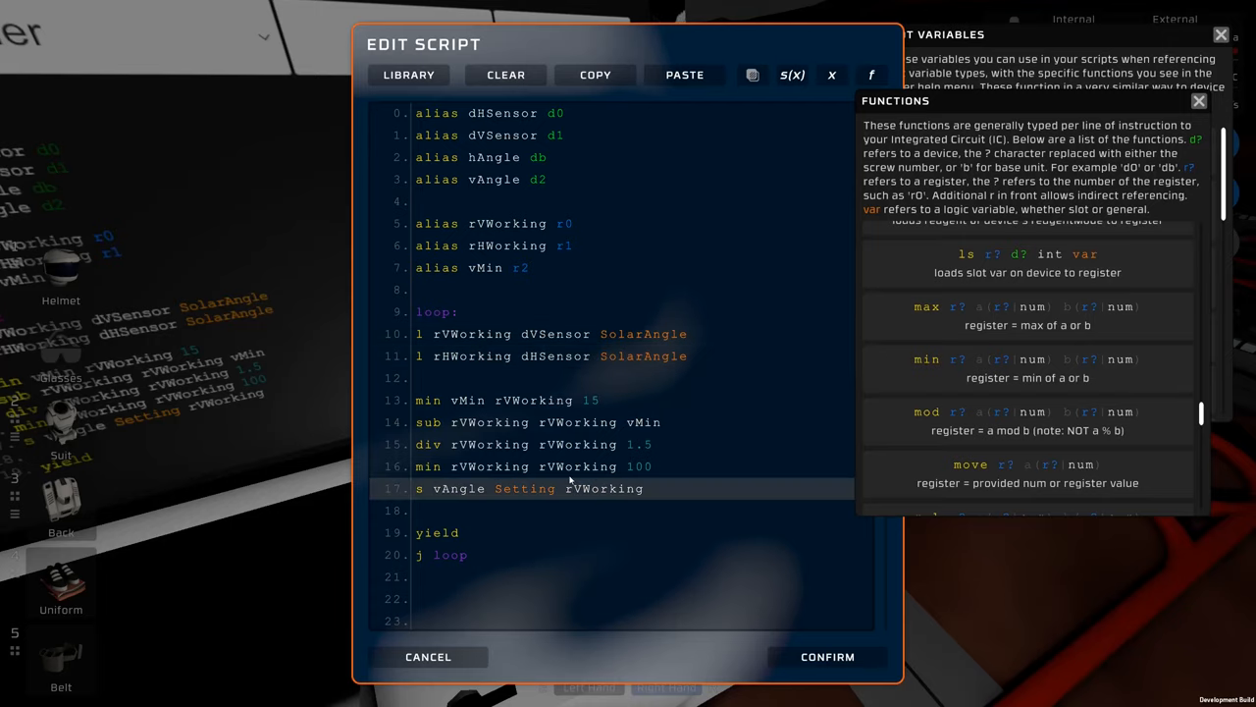
left_click(600, 399)
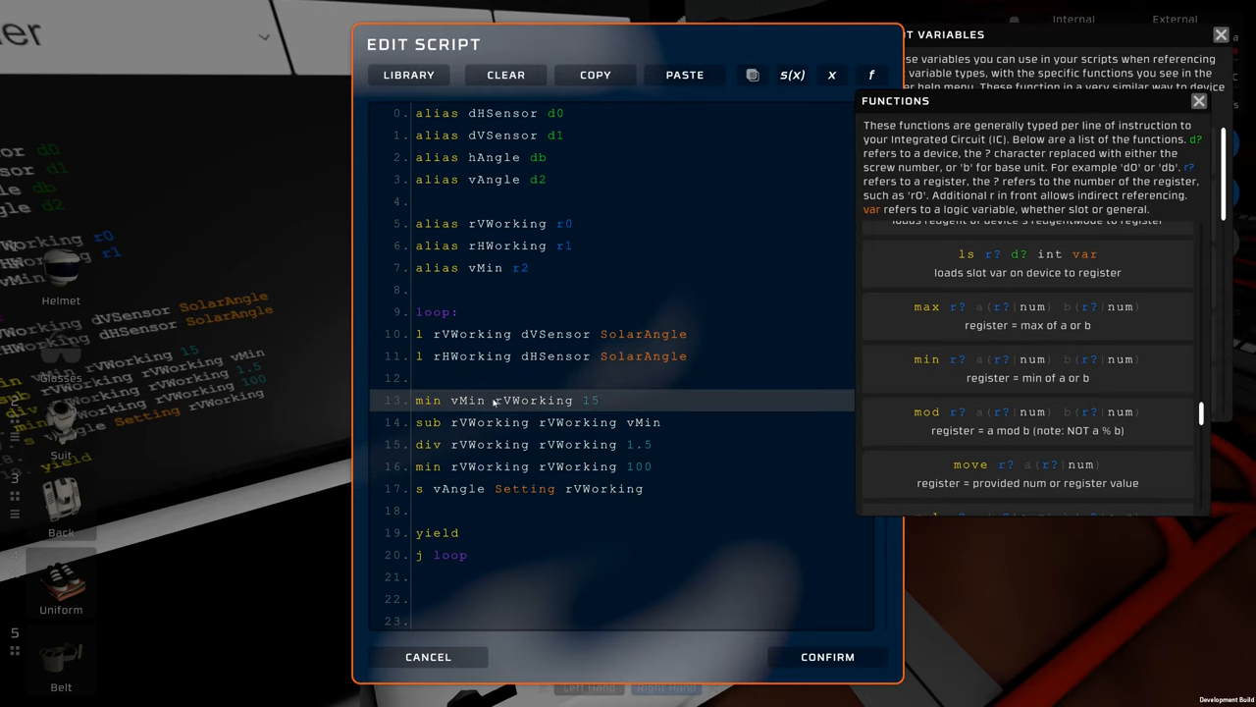
left_click(598, 400)
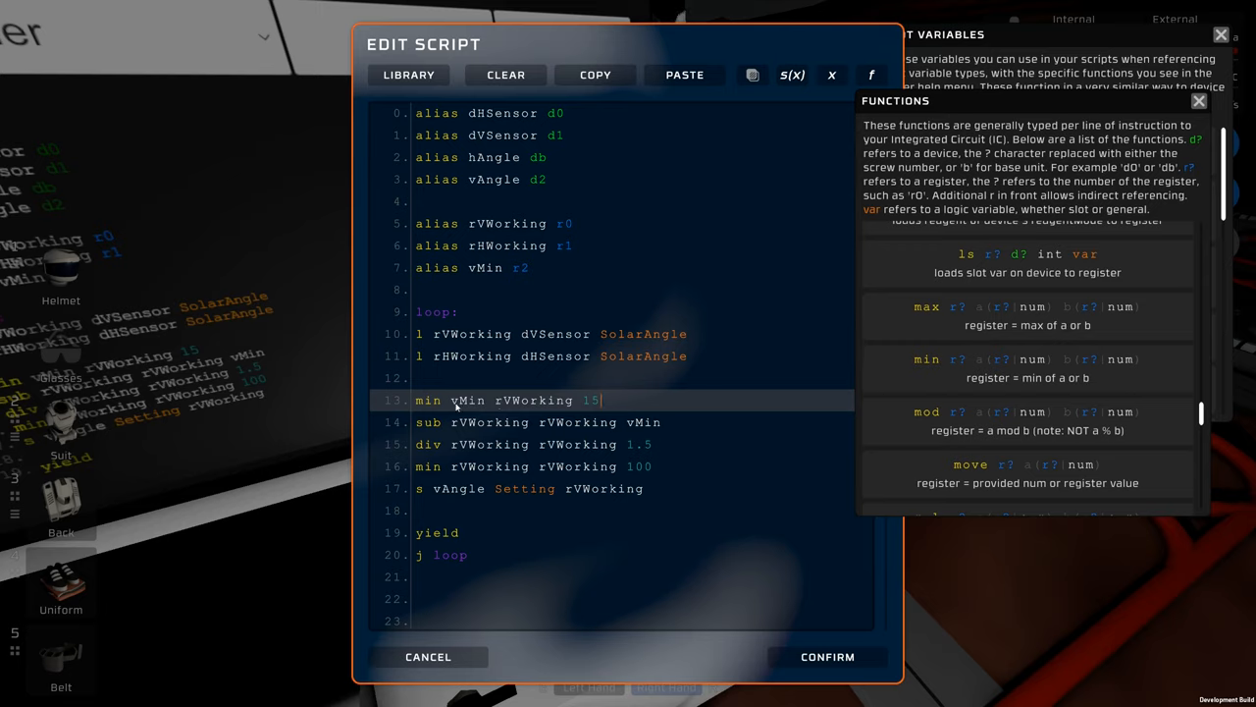
left_click(538, 267)
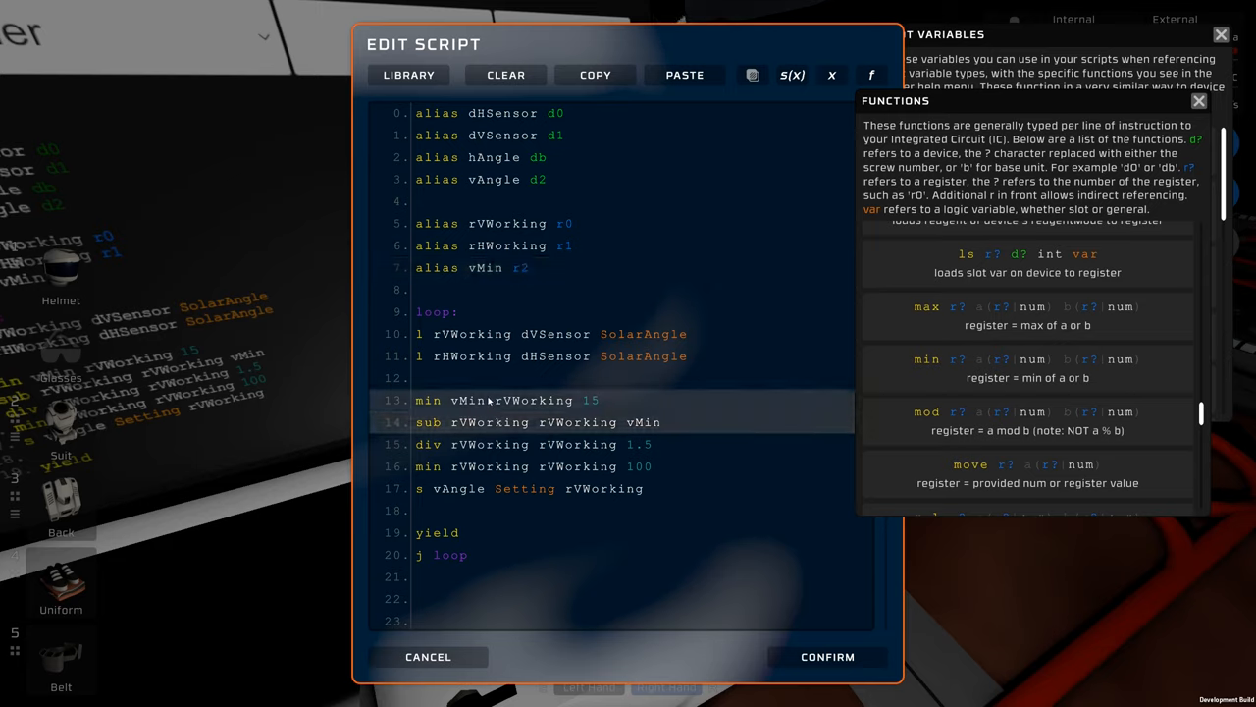
double_click(533, 400)
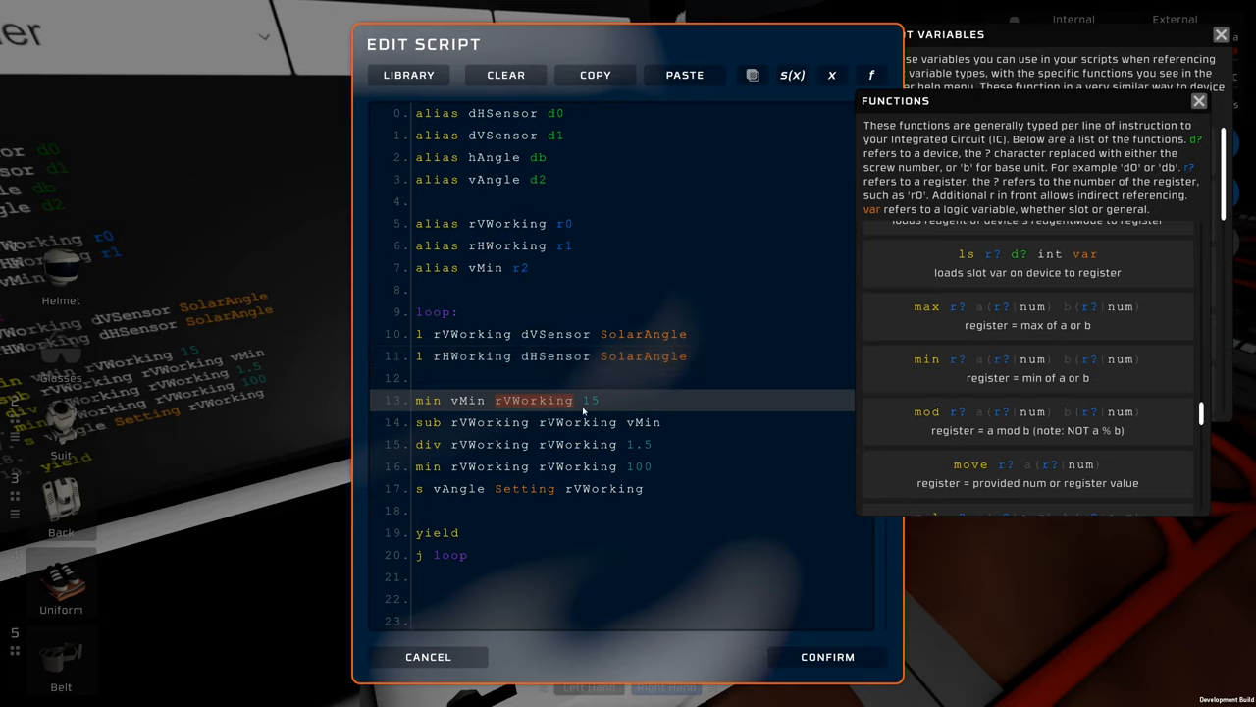
left_click(609, 422)
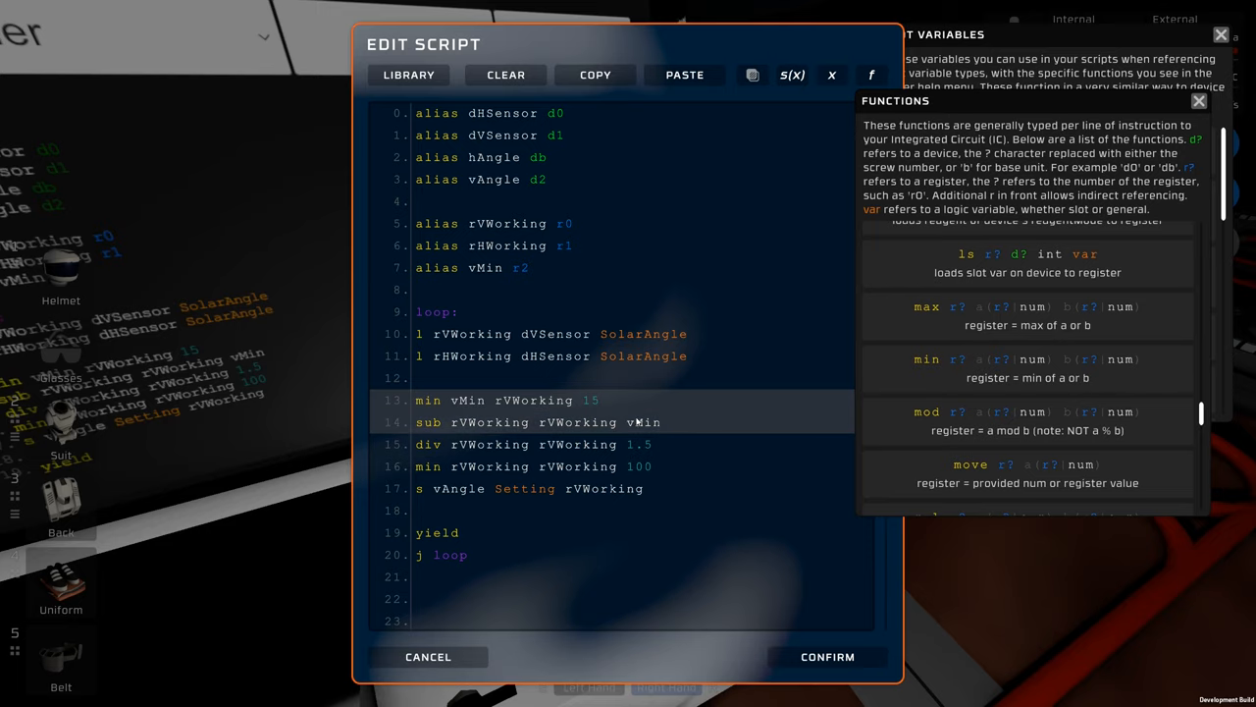
left_click(603, 400)
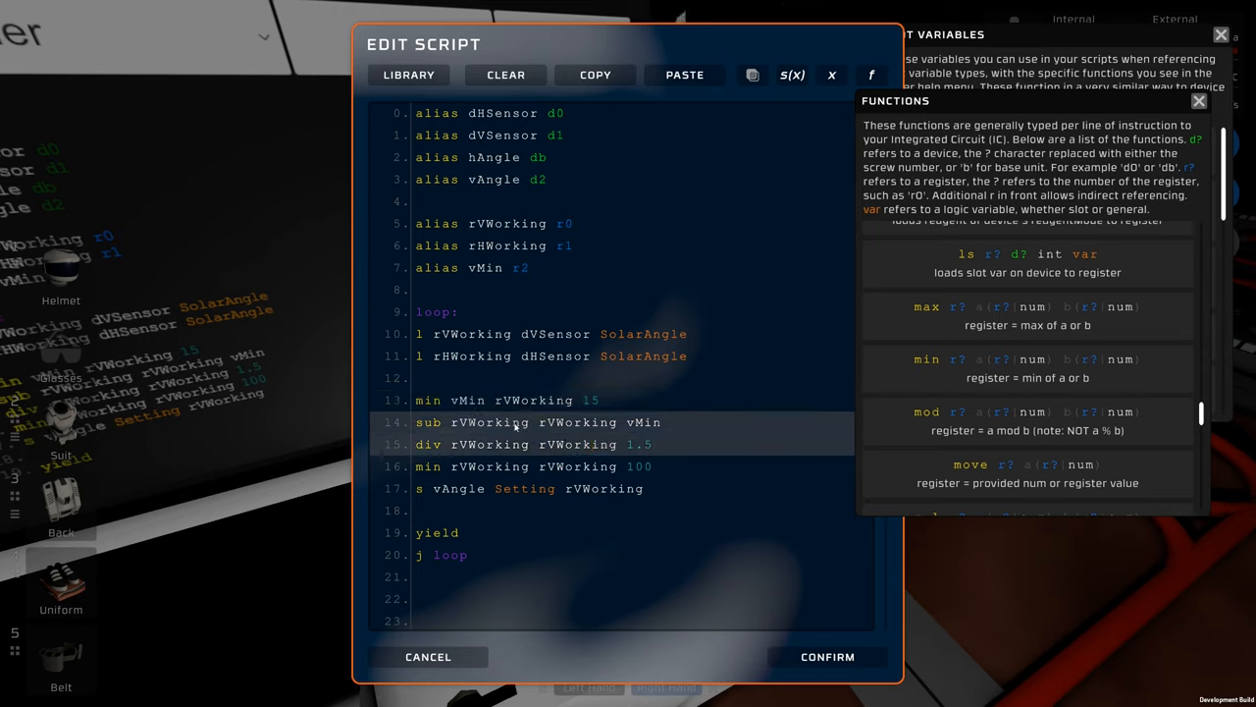
mouse_move(618, 435)
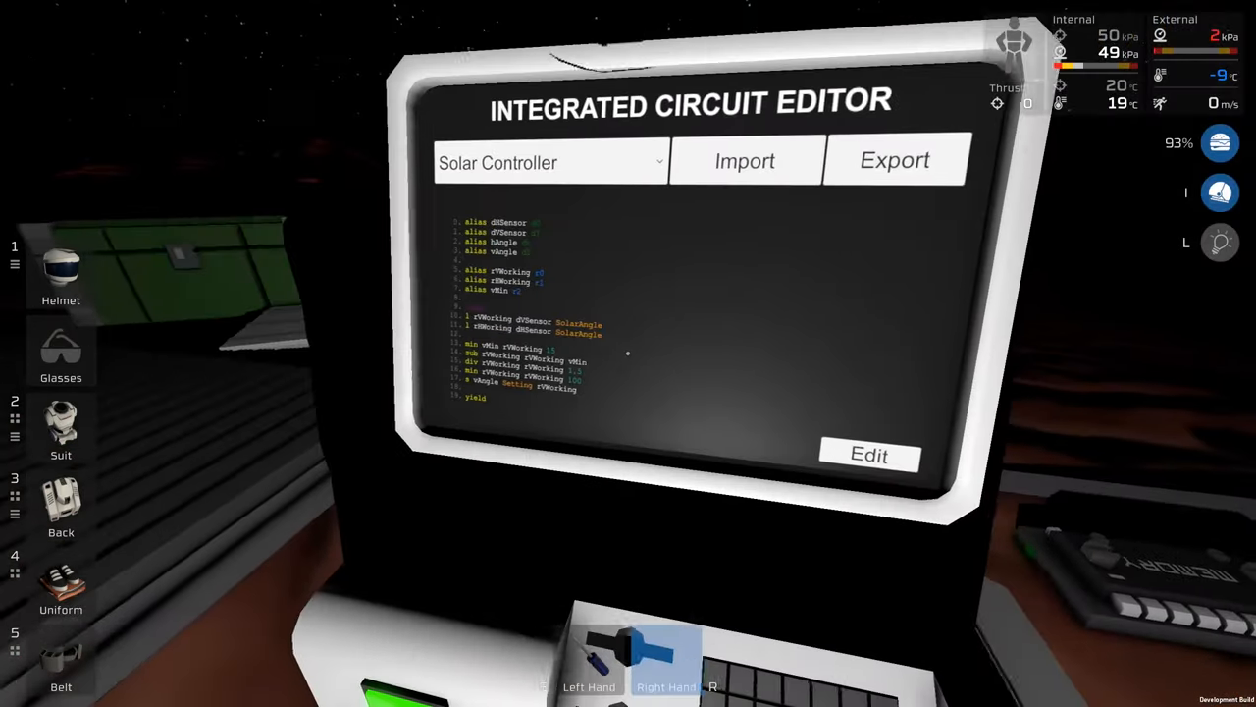
left_click(867, 454)
type("j loop")
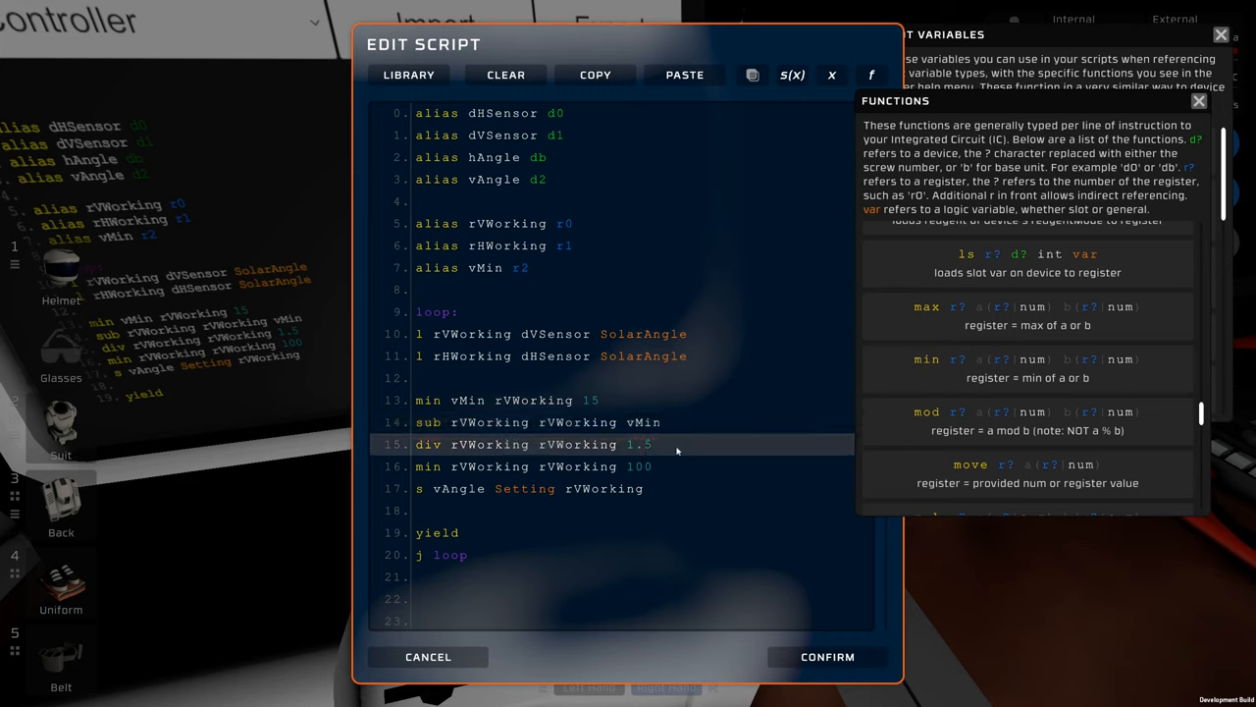
left_click(654, 444)
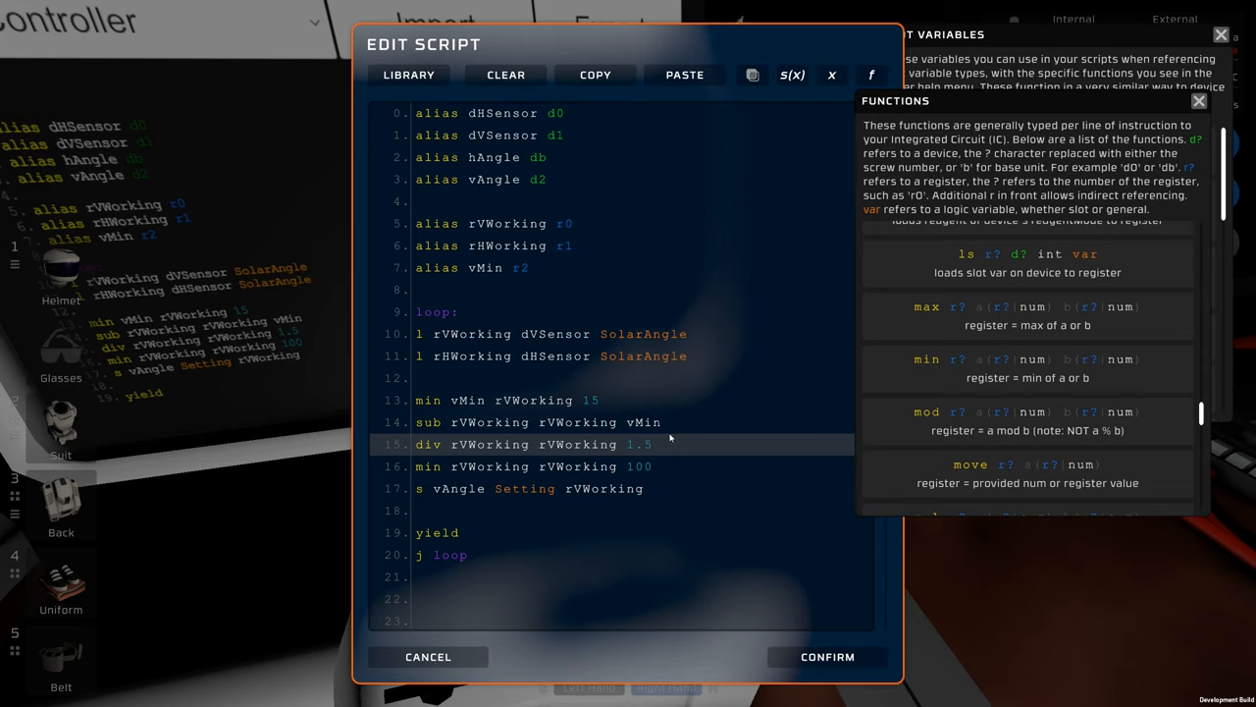
left_click(650, 443)
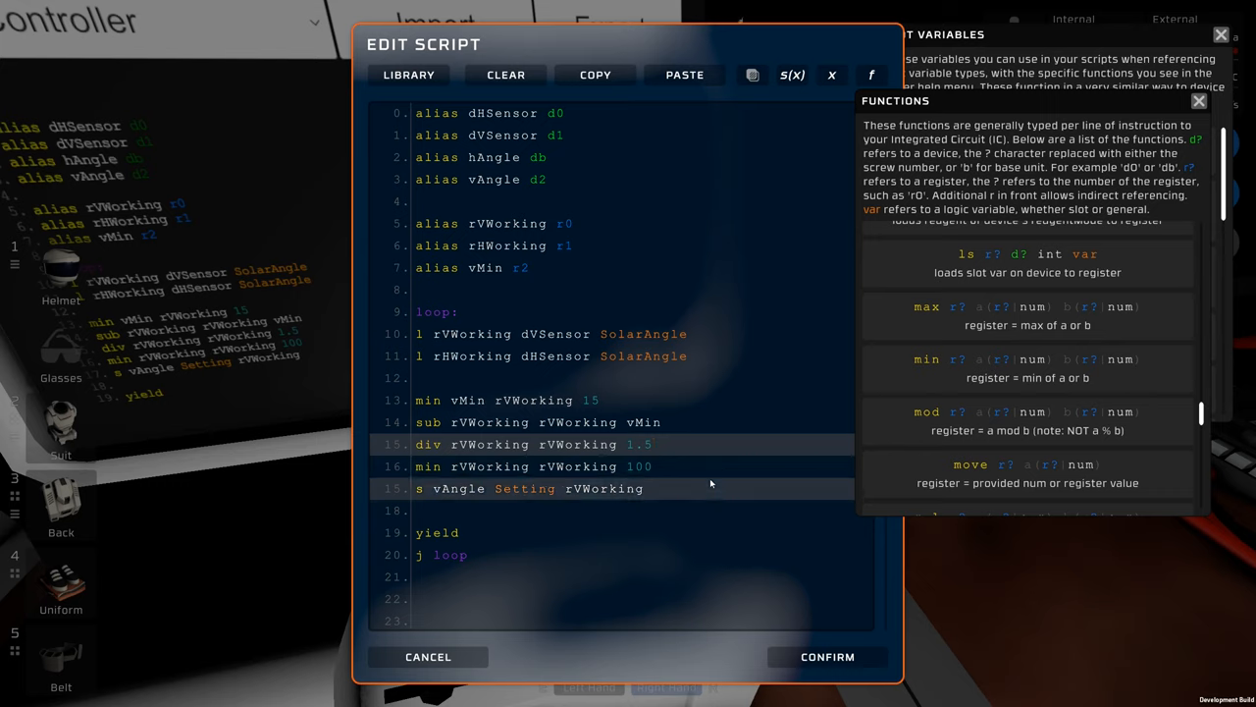
left_click(491, 466)
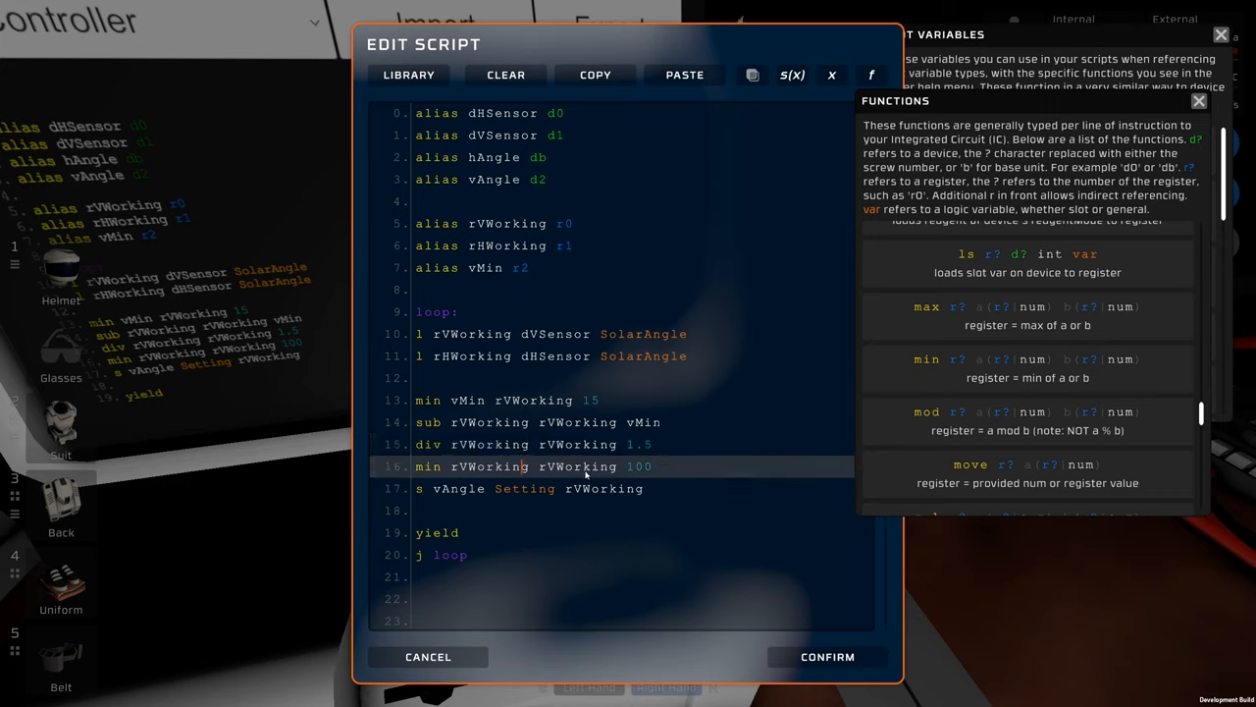
double_click(577, 467)
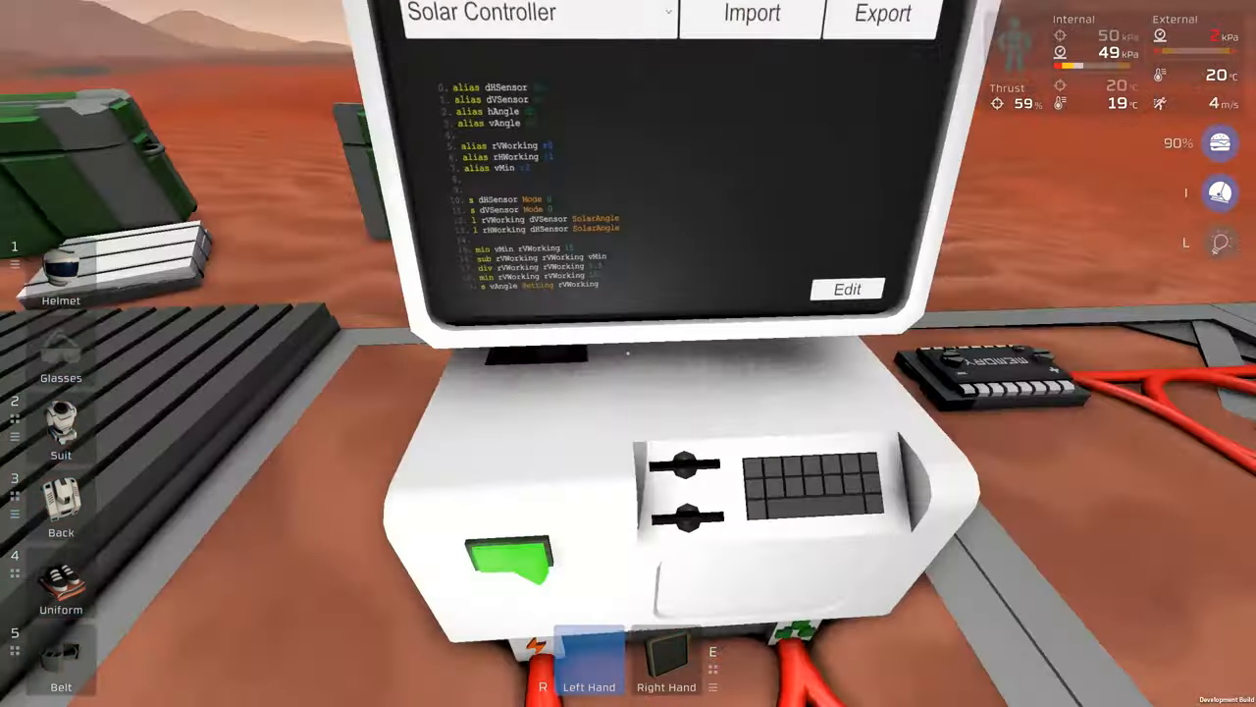
Leave the IC editor computer to view the solar panels and chip network outdoors
left_click(845, 289)
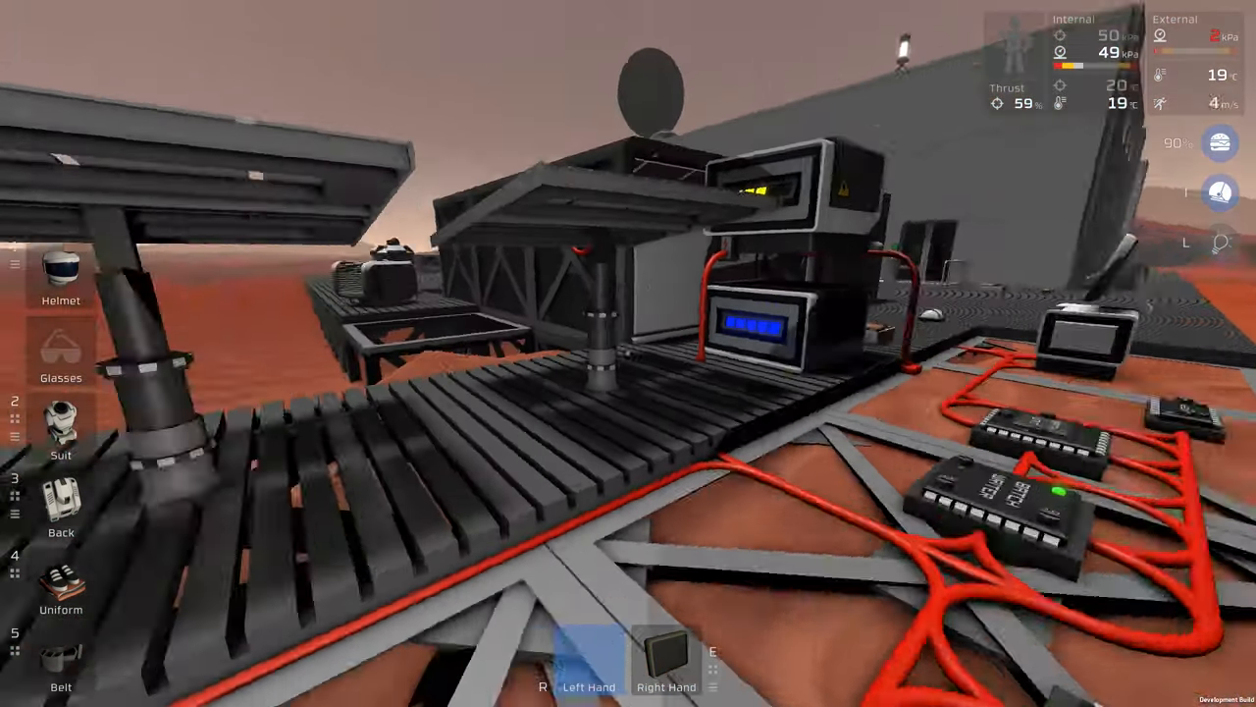
mouse_move(628, 354)
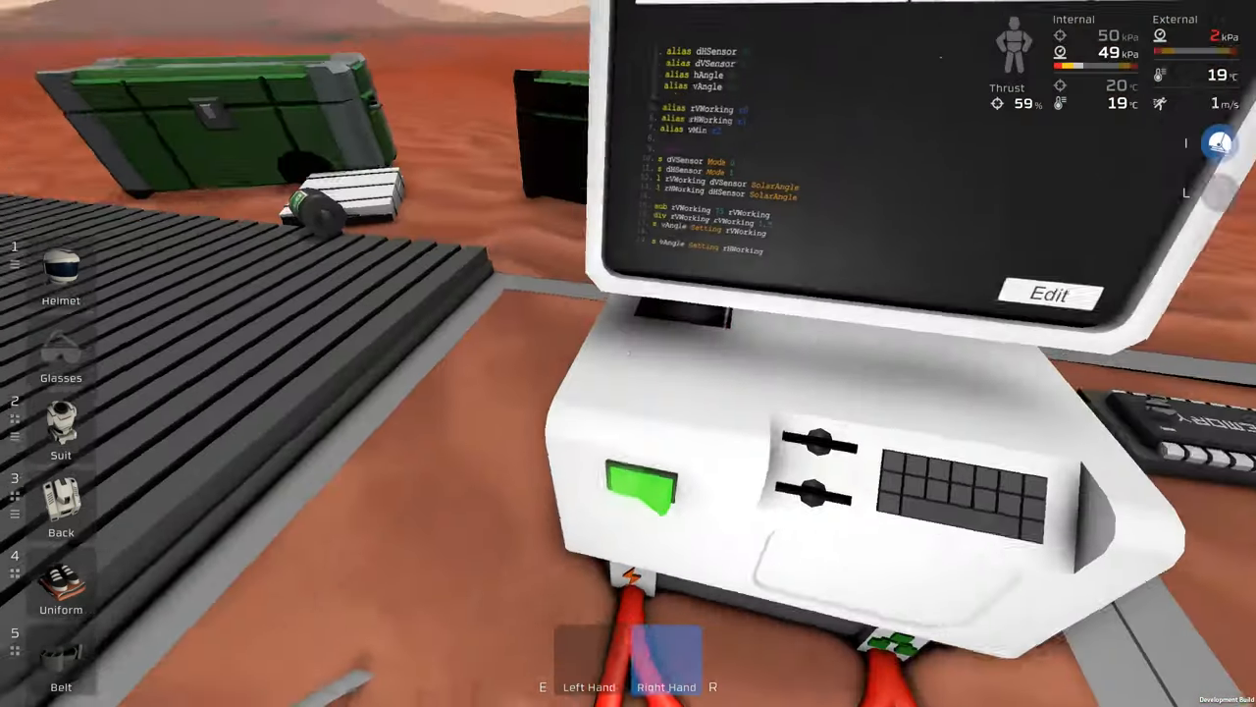
Review the Solar Controller's sensor Mode and divide-by-1.5 lines, then save the script to the chip
left_click(1047, 293)
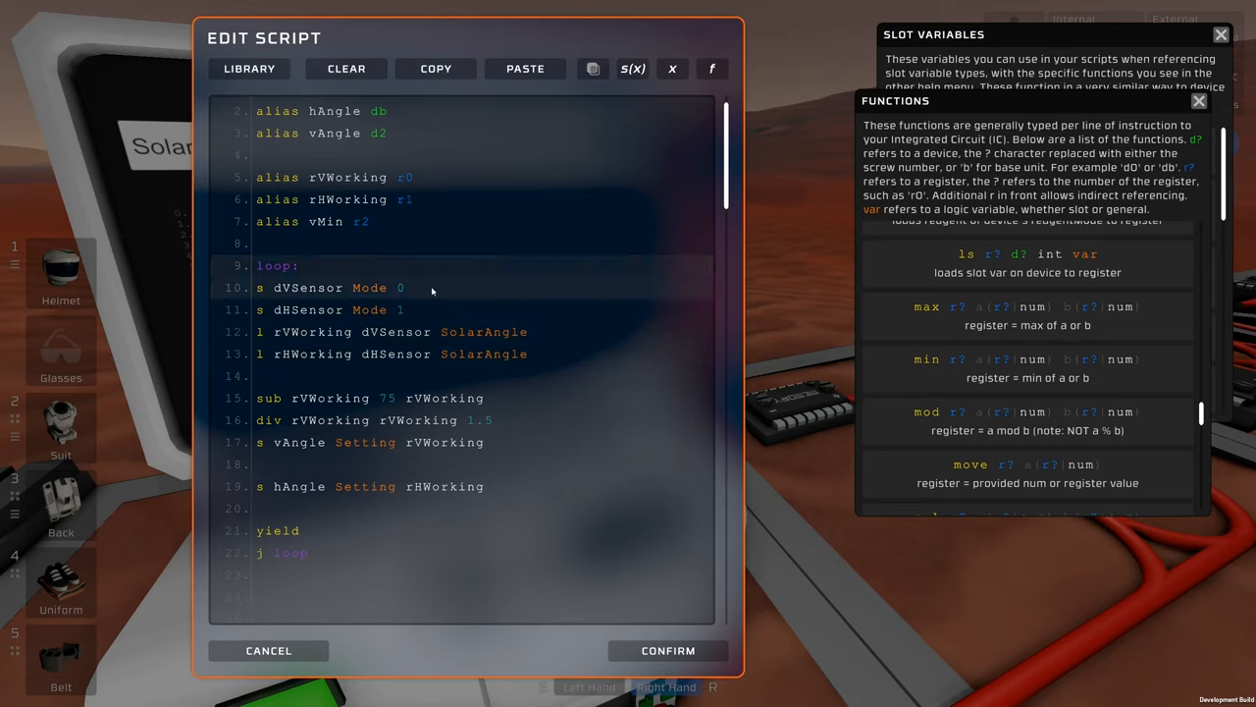
left_click(404, 288)
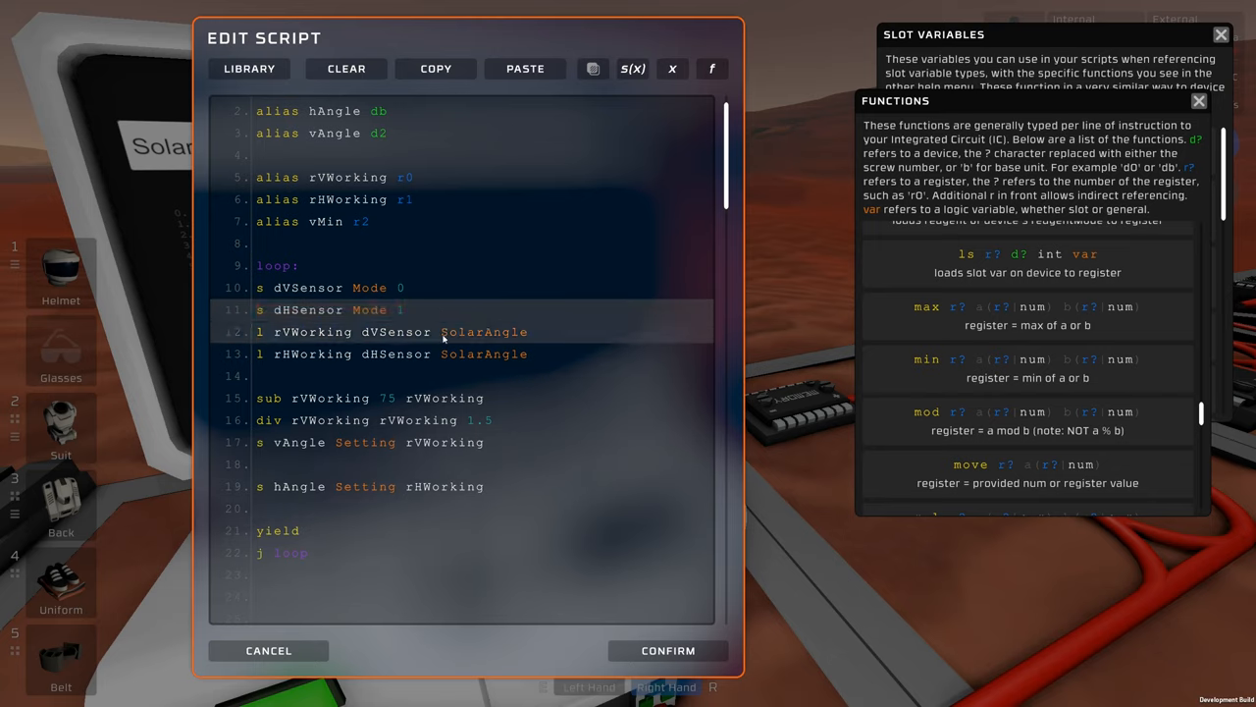
left_click(392, 353)
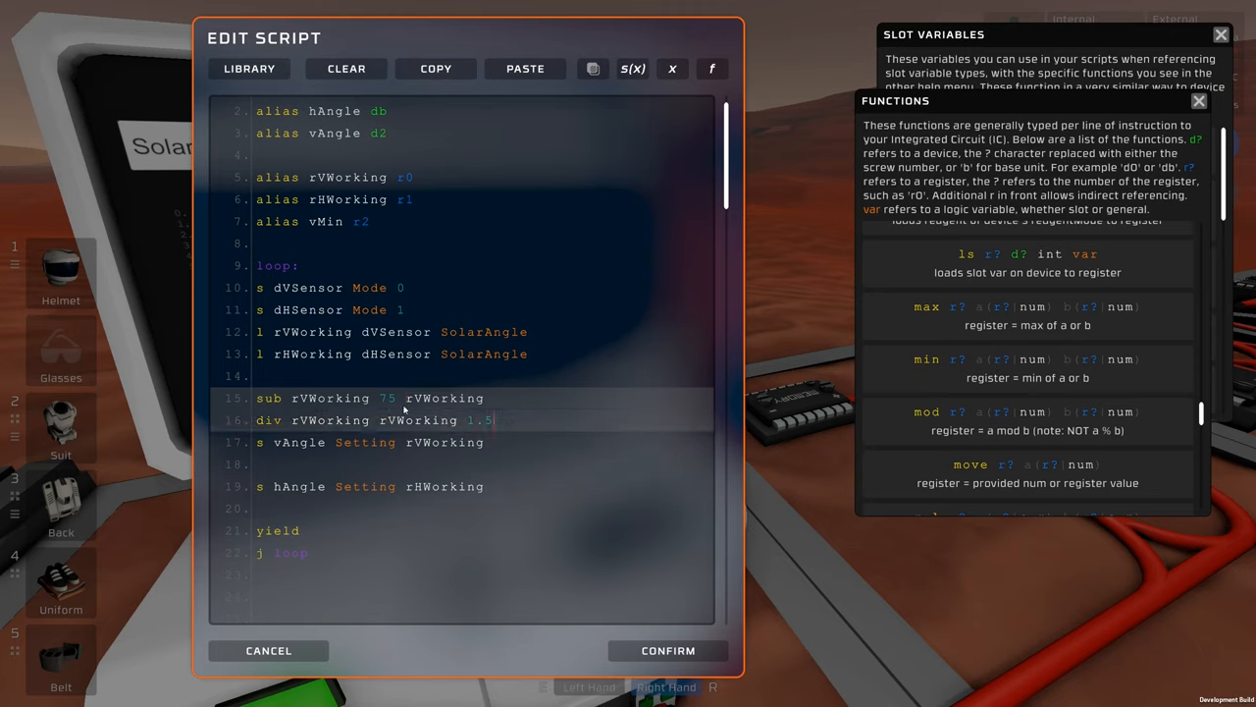
left_click(392, 420)
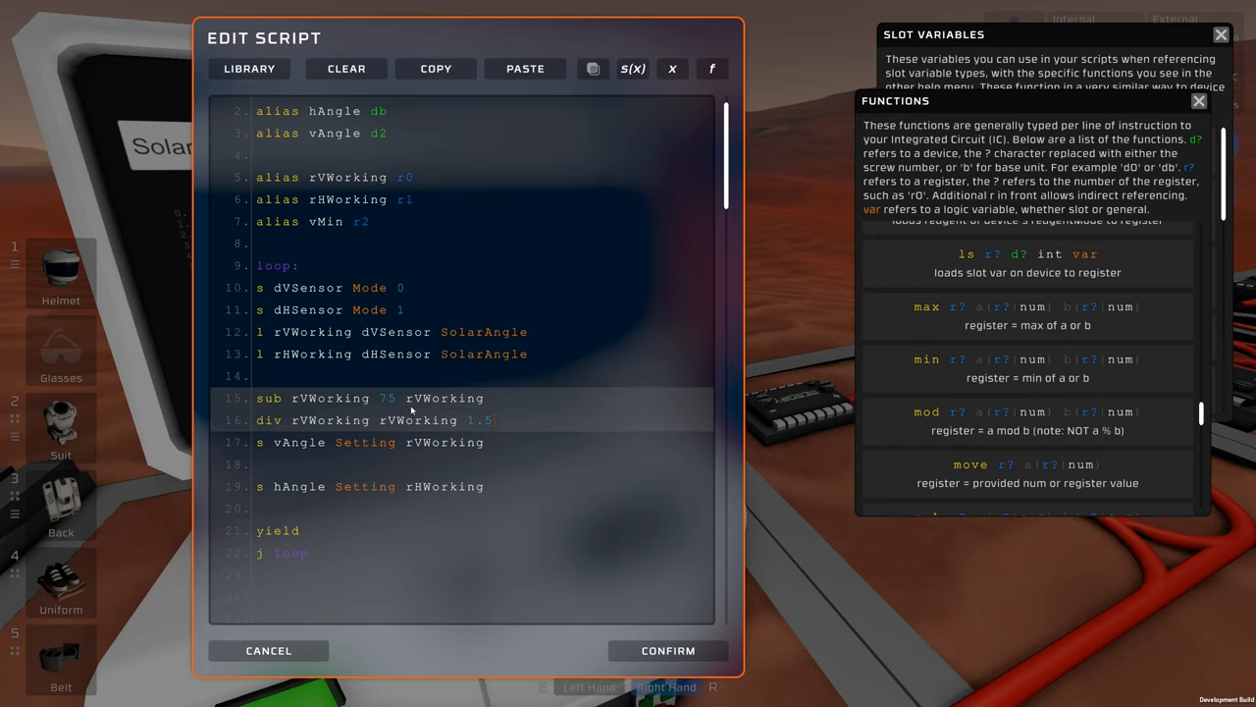
mouse_move(454, 400)
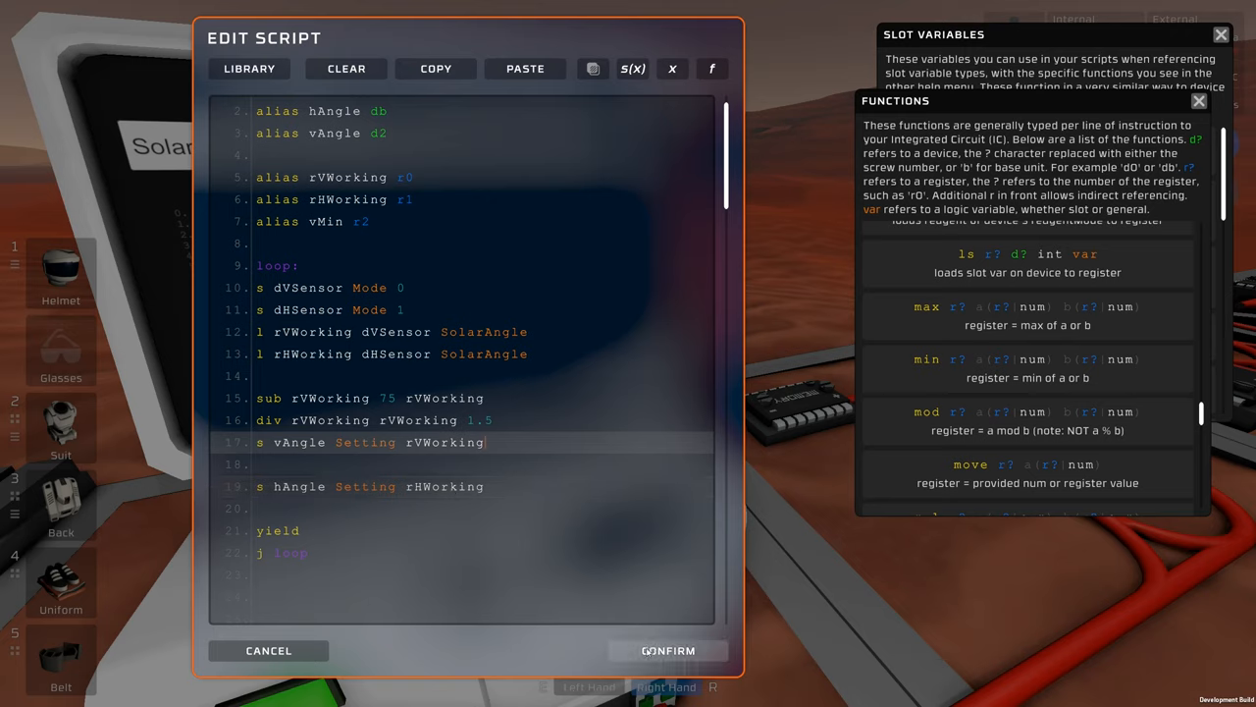
left_click(669, 649)
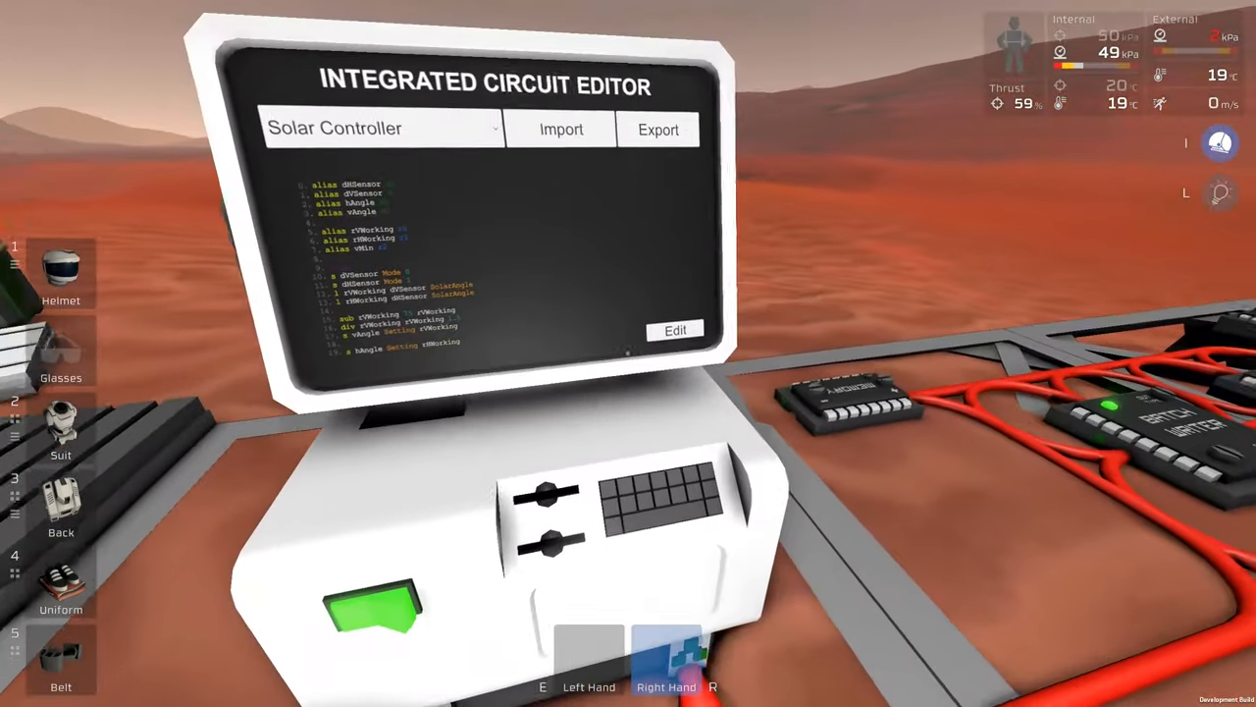
left_click(676, 330)
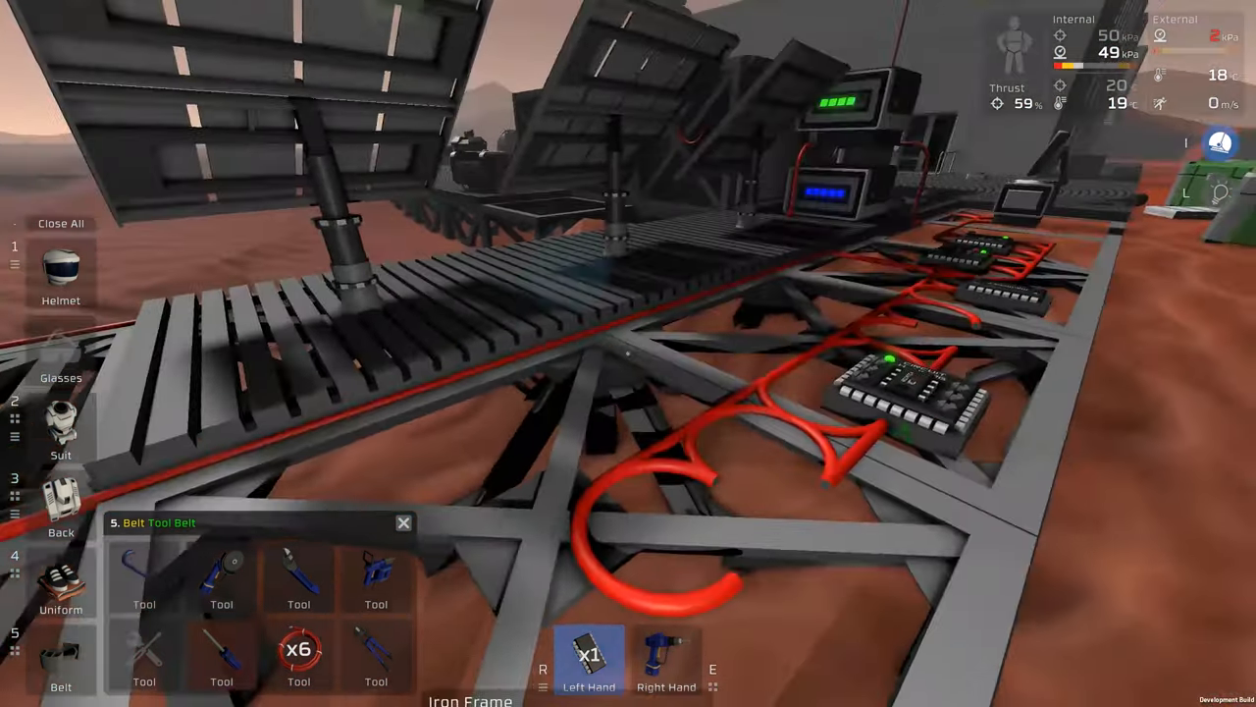
mouse_move(628, 353)
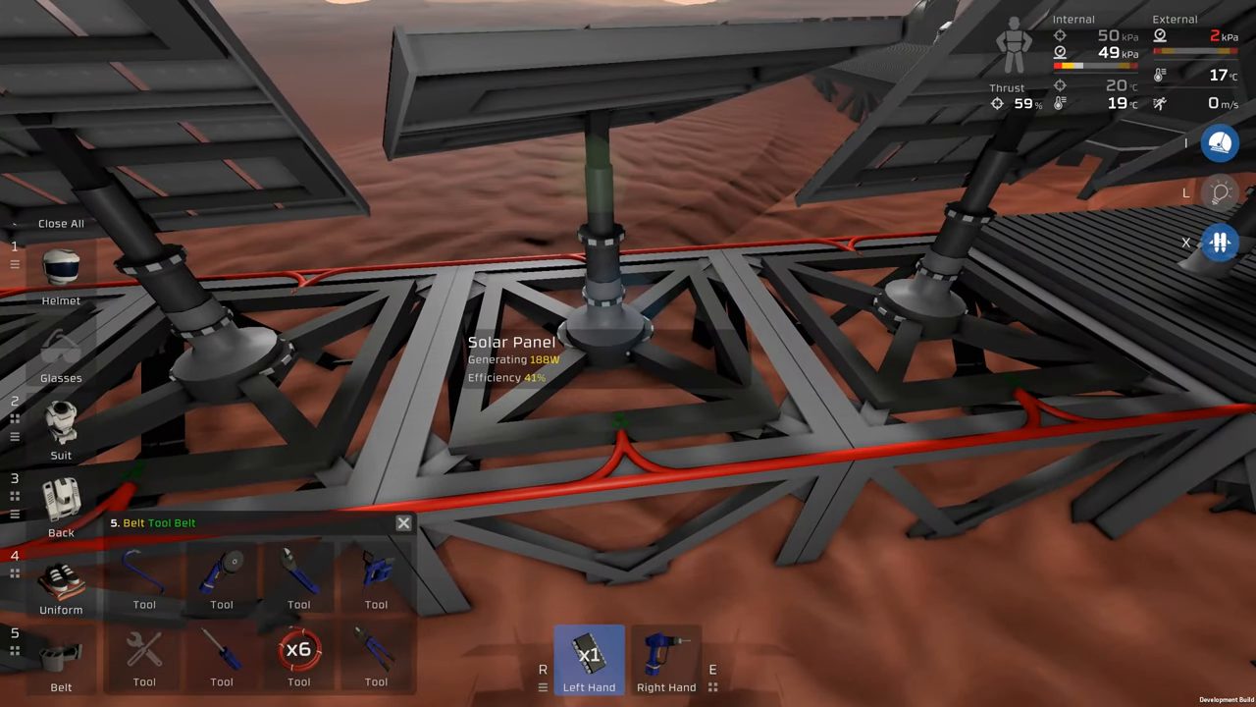
mouse_move(628, 353)
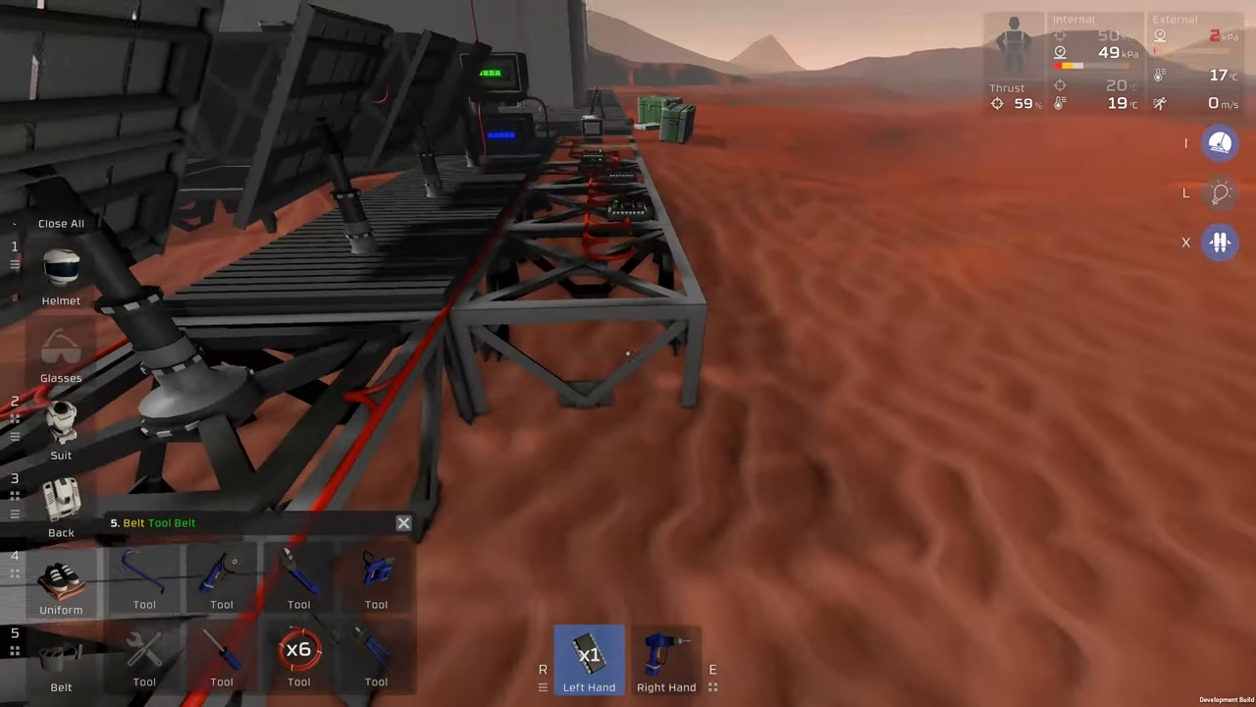